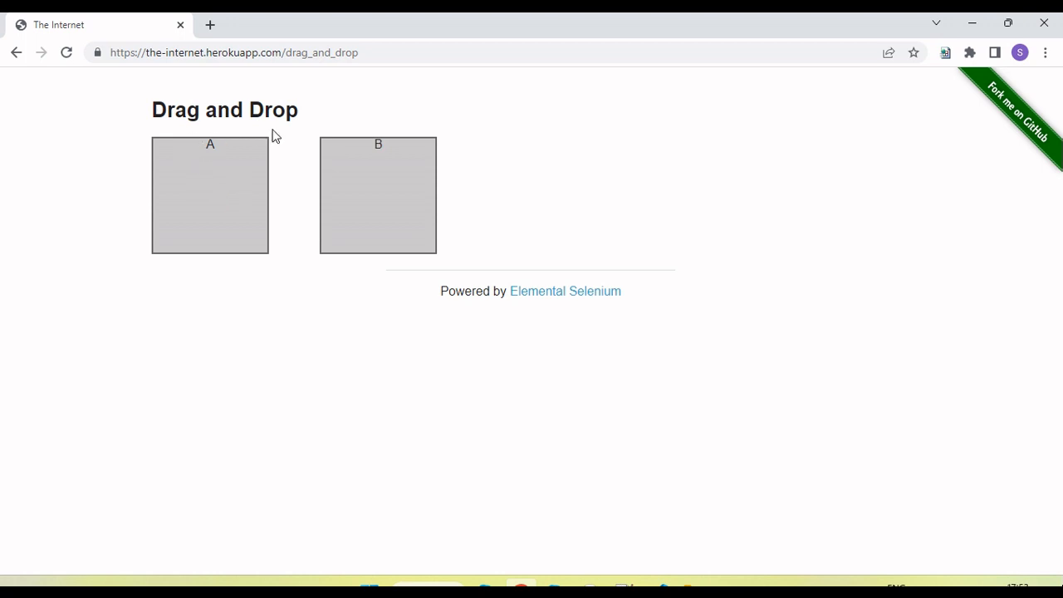
pyautogui.moveTo(219, 189)
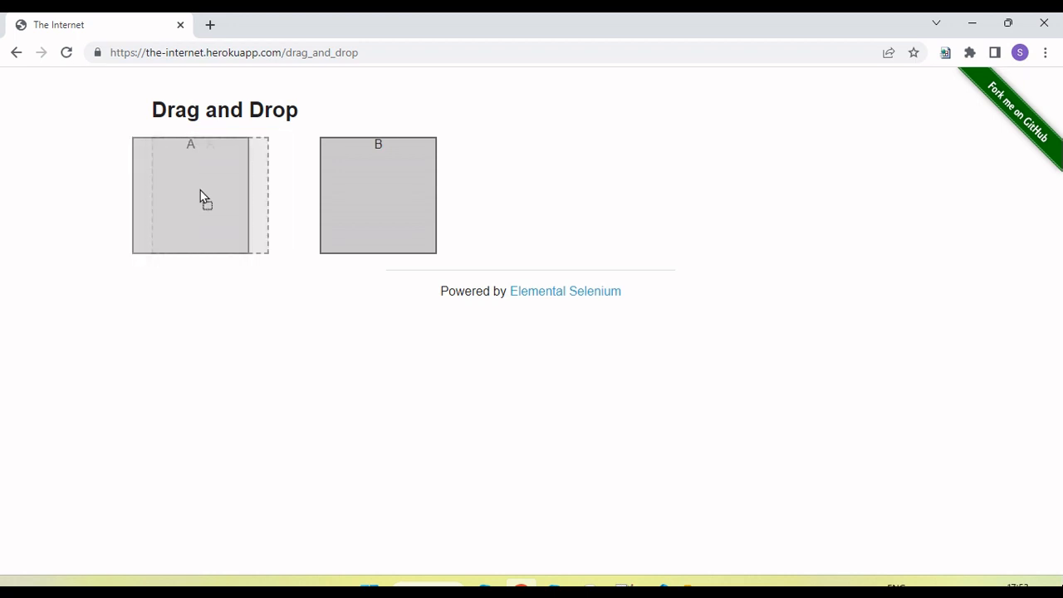
# Swap boxes A and B by hand back and forth, ending with B on the left and A on the right.
pyautogui.moveTo(191, 196); pyautogui.dragTo(379, 196)
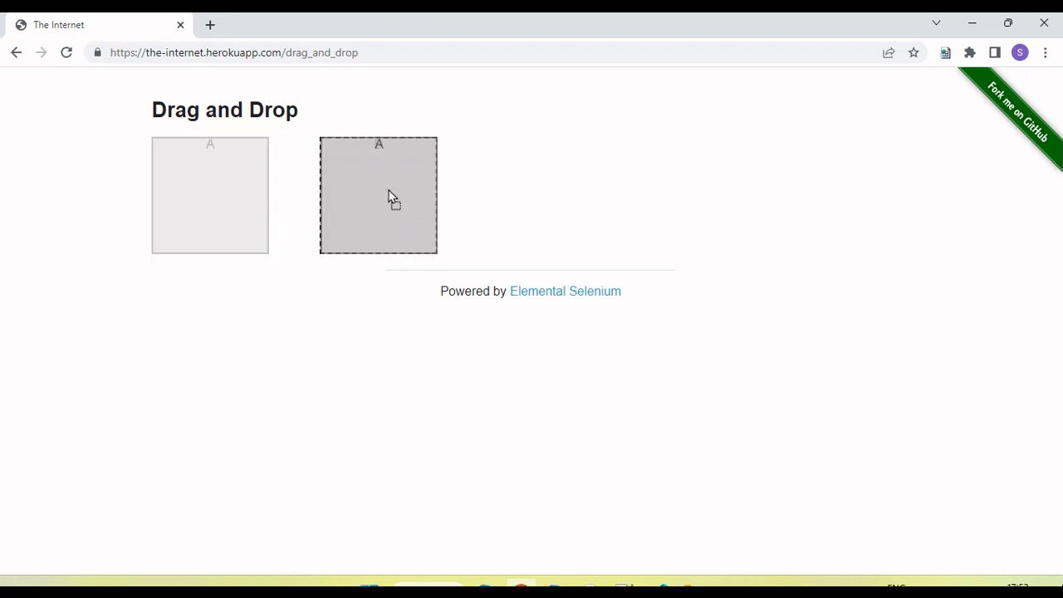
pyautogui.moveTo(379, 196); pyautogui.dragTo(209, 196)
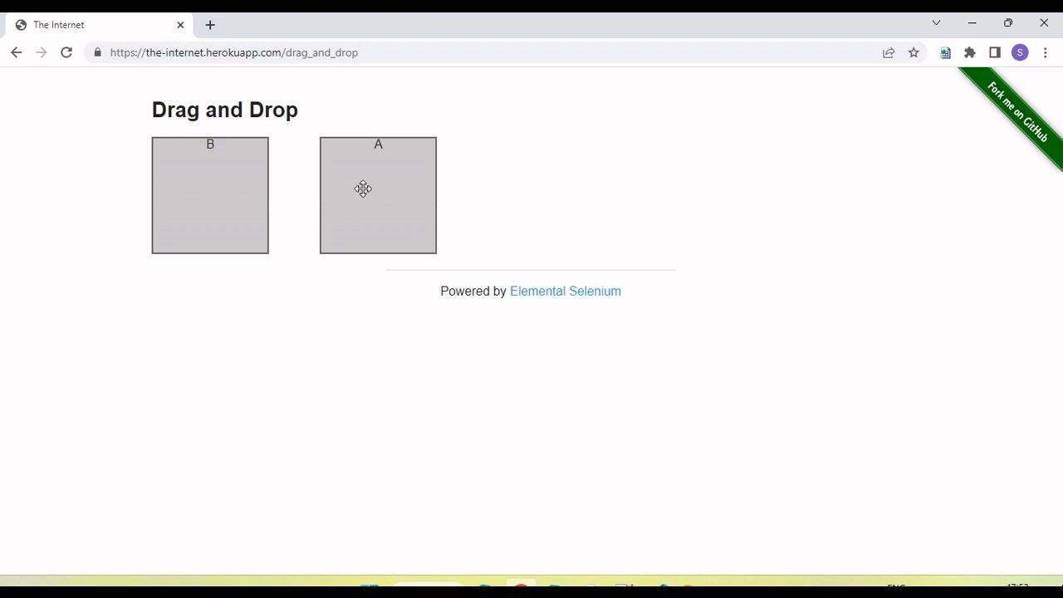
pyautogui.moveTo(378, 194); pyautogui.dragTo(209, 194)
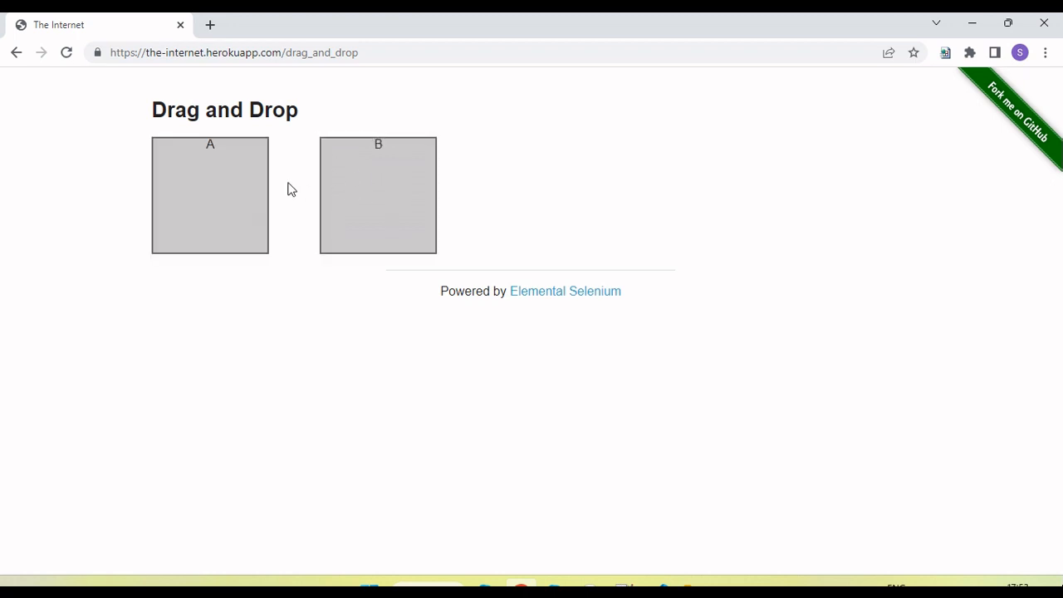
pyautogui.moveTo(210, 196); pyautogui.dragTo(379, 196)
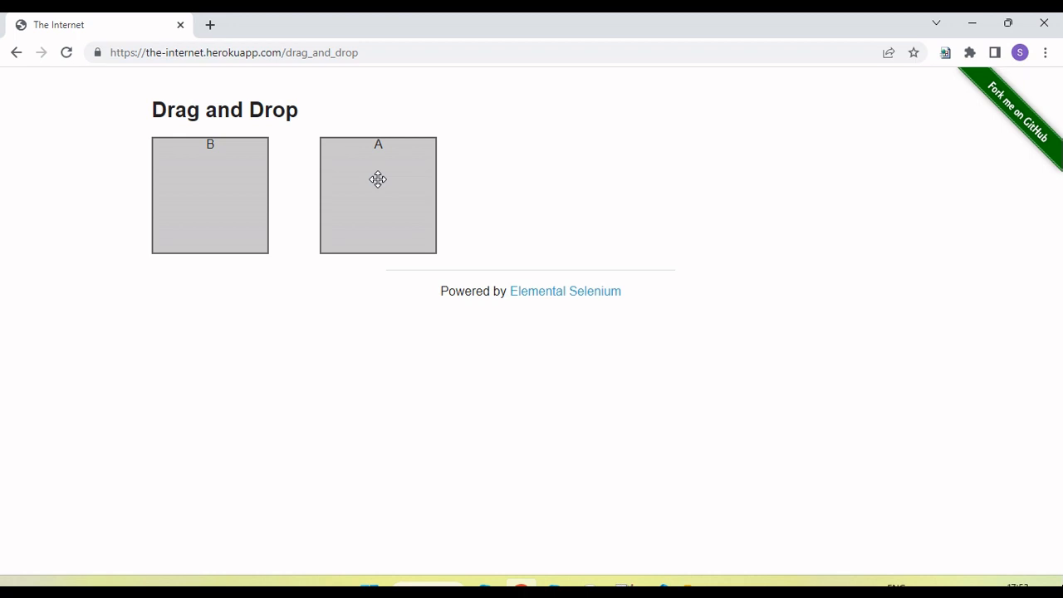
pyautogui.moveTo(365, 264)
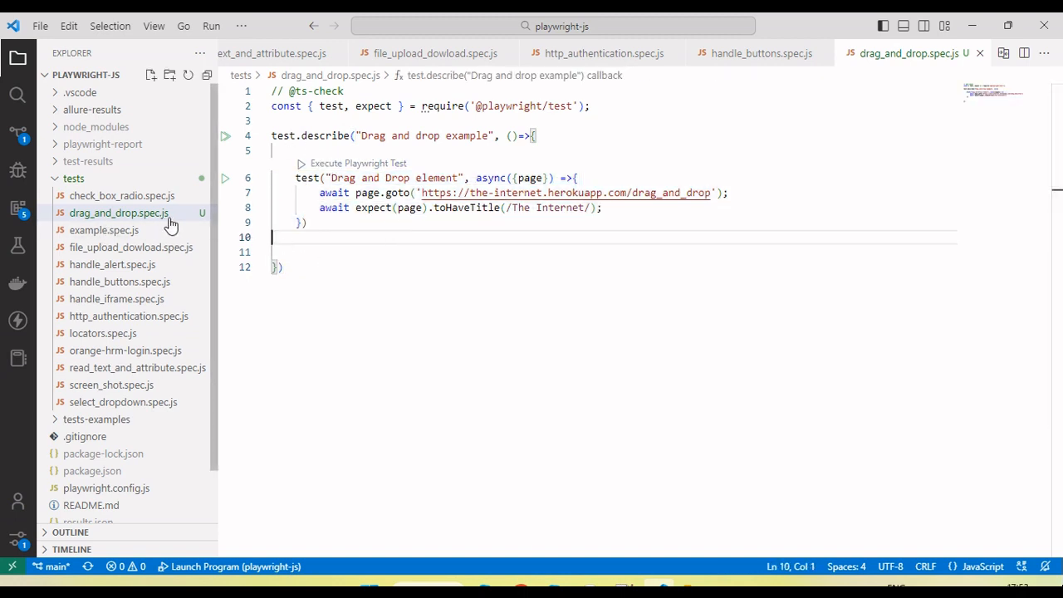
pyautogui.moveTo(298, 178); pyautogui.dragTo(306, 223)
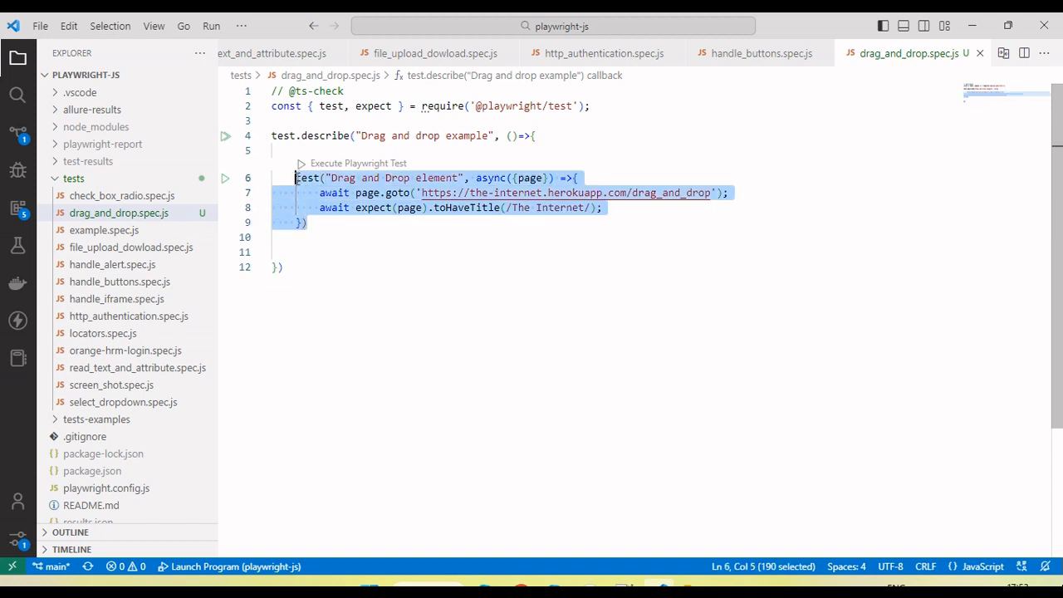
pyautogui.click(376, 249)
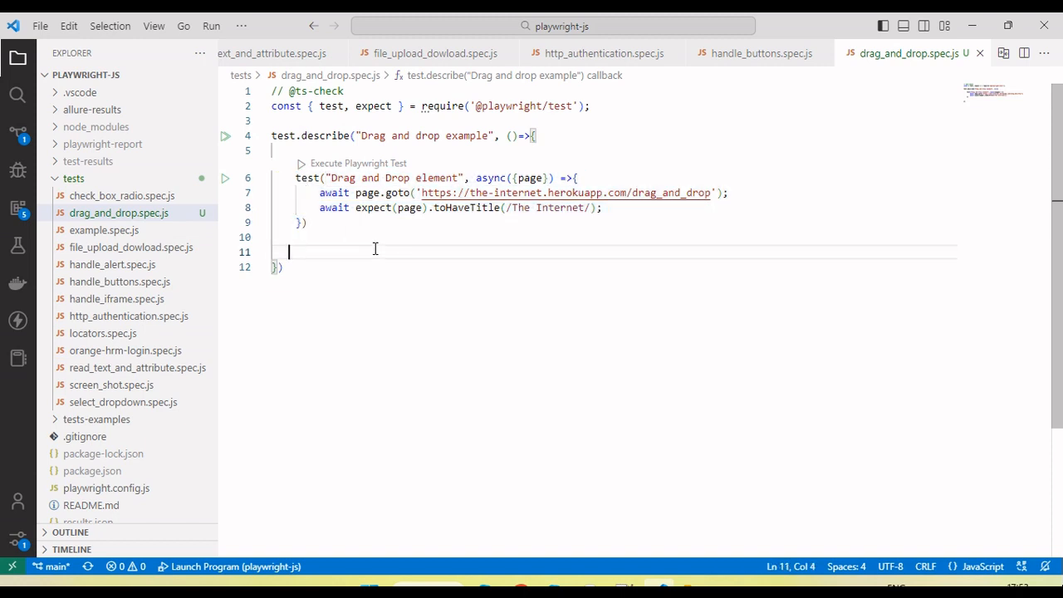
pyautogui.moveTo(570, 246)
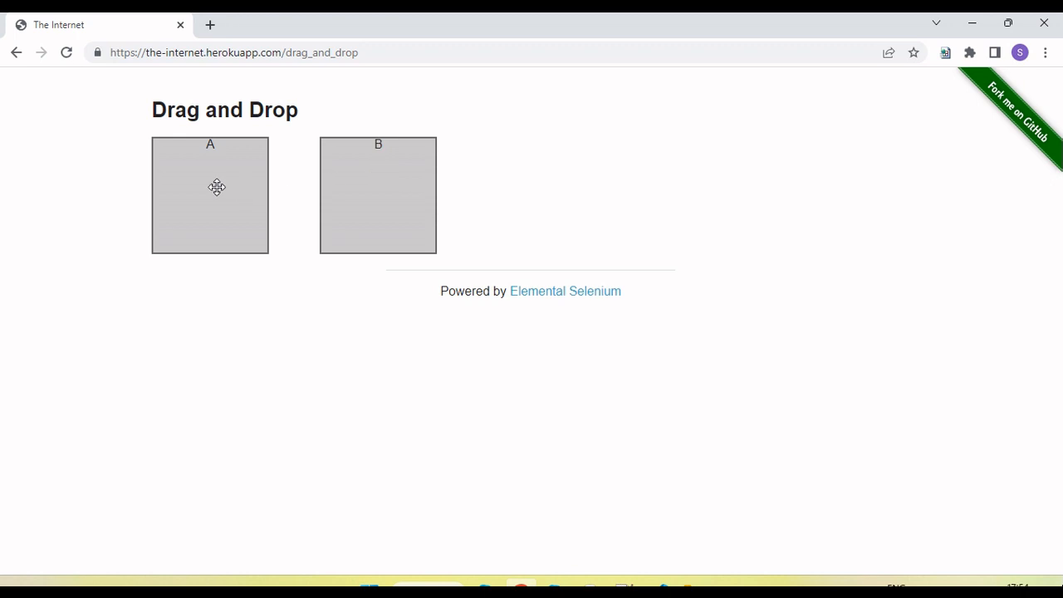
# Inspect box A in developer tools to reveal its draggable div with id column-a.
pyautogui.rightClick(216, 186)
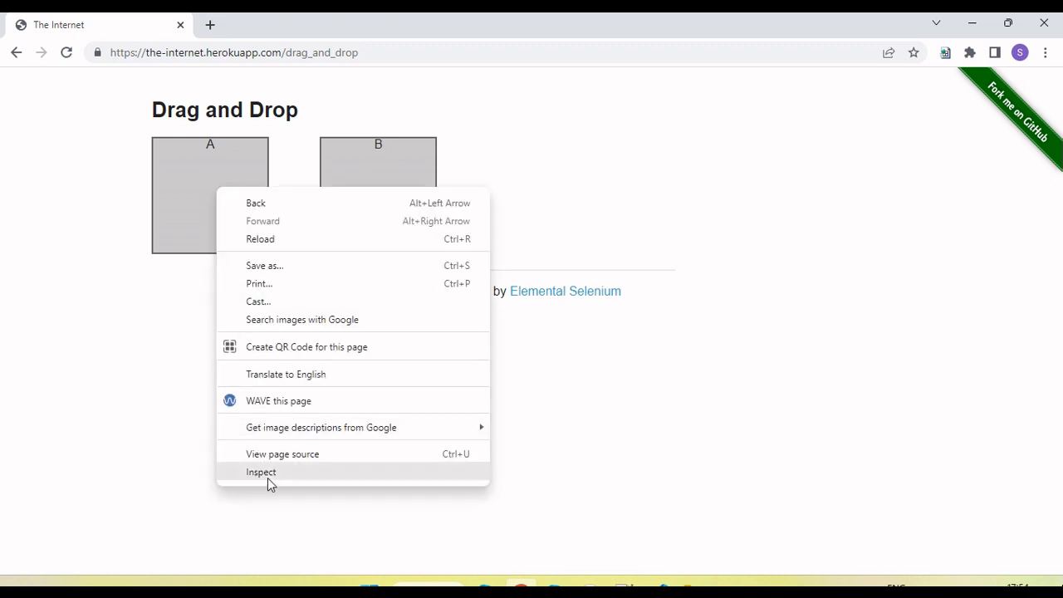
pyautogui.click(261, 472)
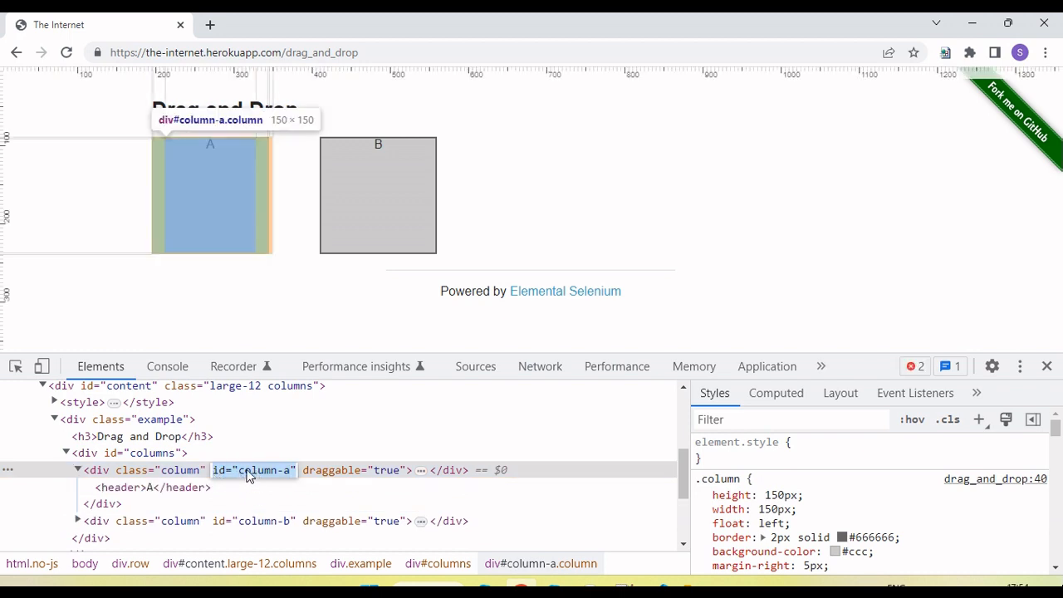
pyautogui.moveTo(629, 521)
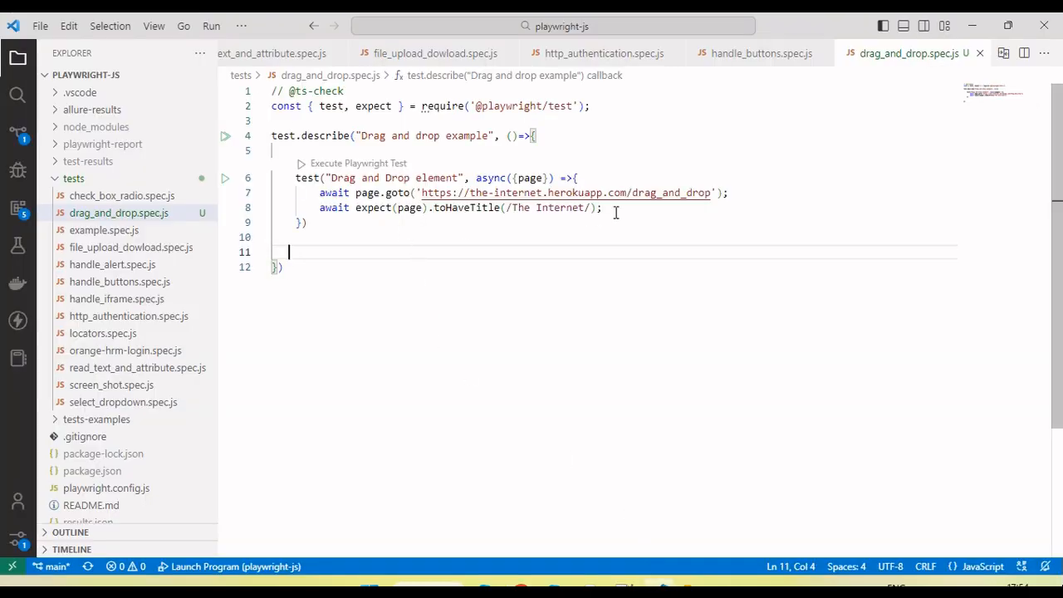
# Write await page.locator('[id="column-a"]').dragTo(await page.locator('[id="column-b"]')) inside the test.
pyautogui.write('awa')
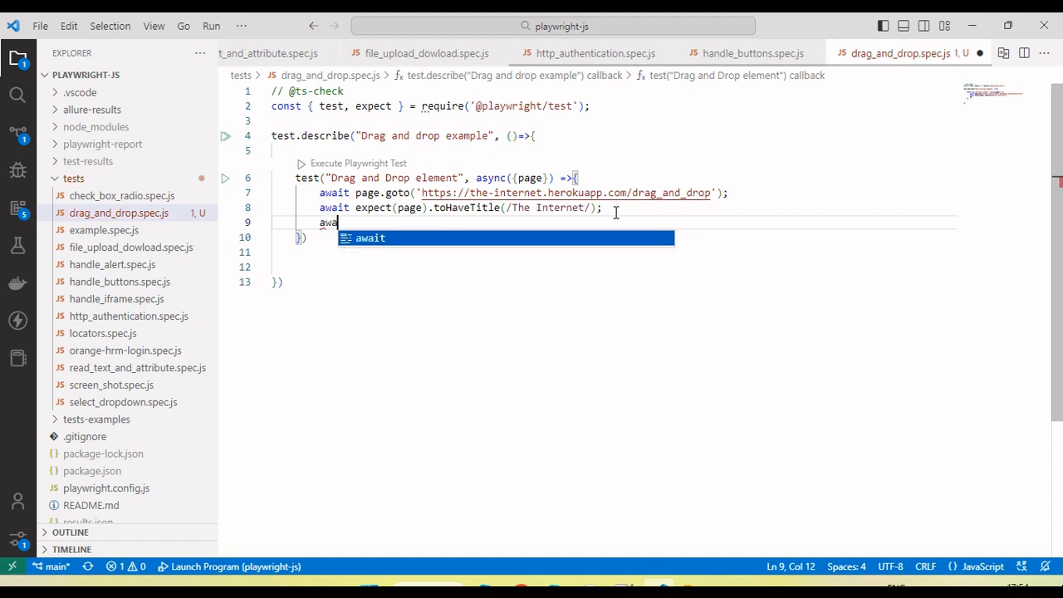
pyautogui.write('page')
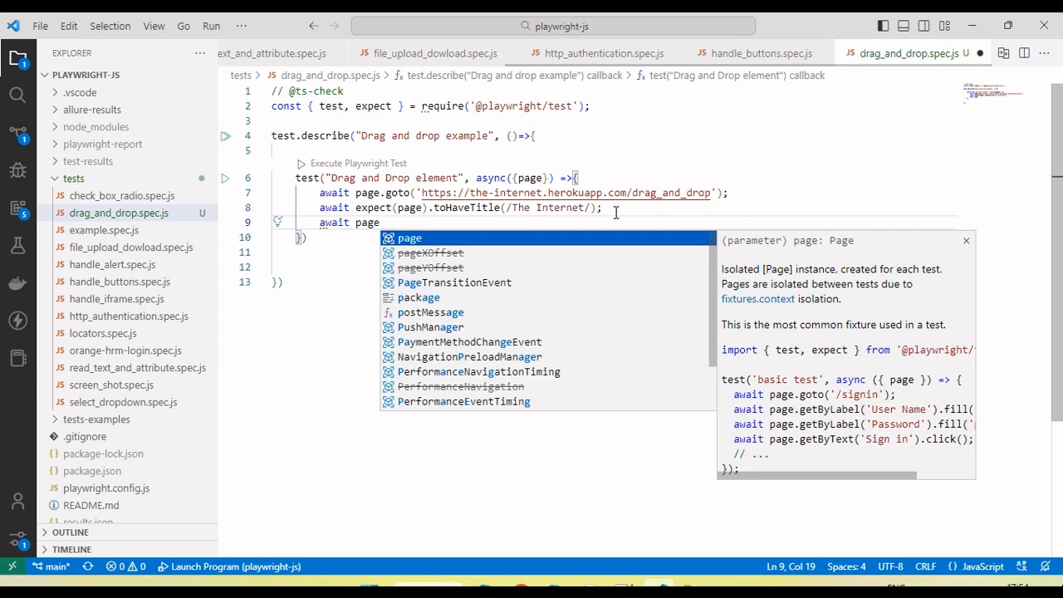
pyautogui.write(".locator('")
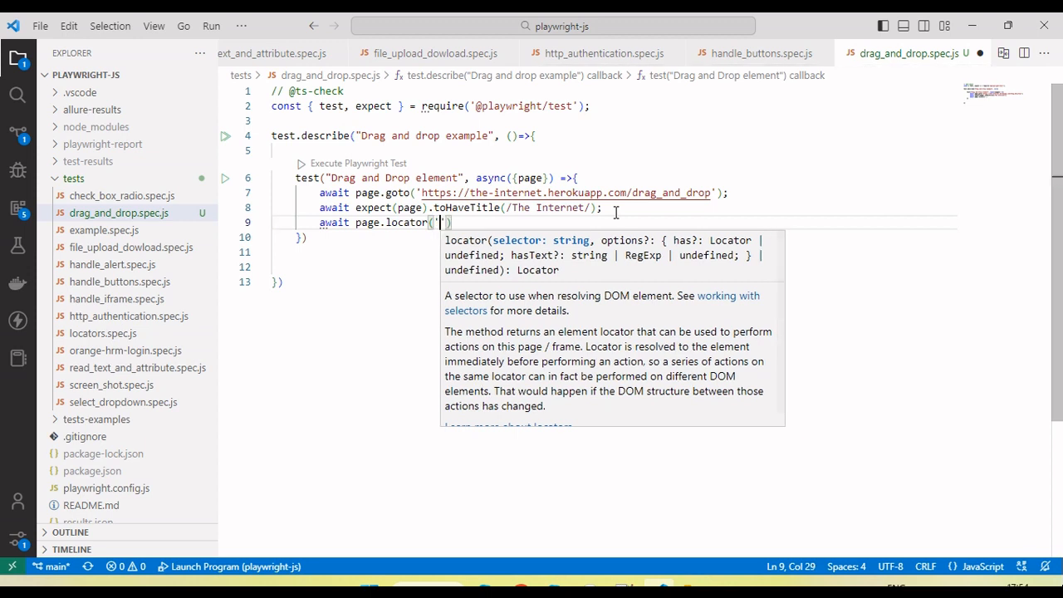
pyautogui.write('[id="column-a"]')
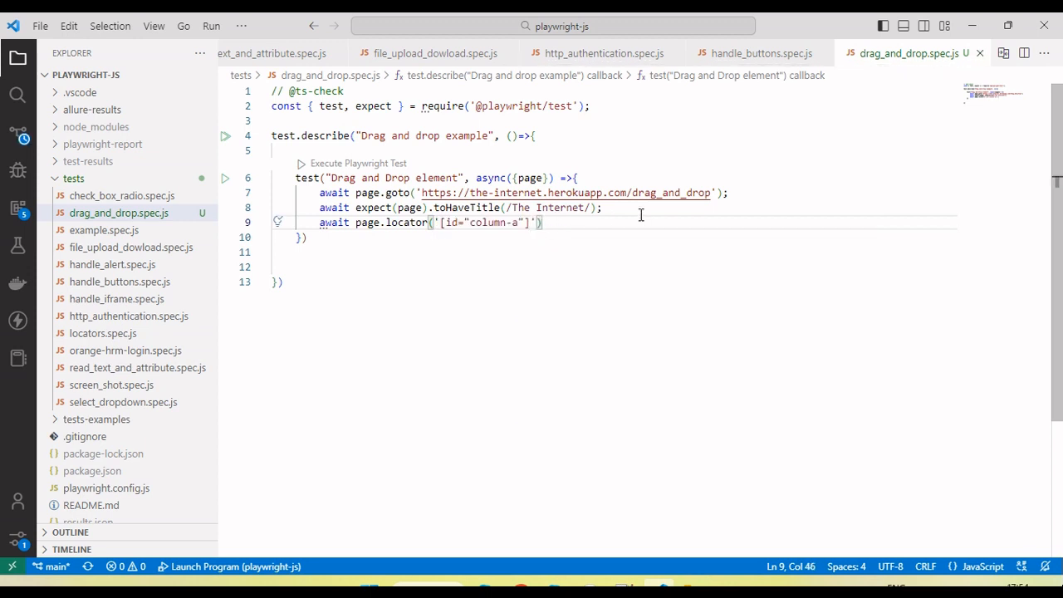
pyautogui.write('.dragTo(')
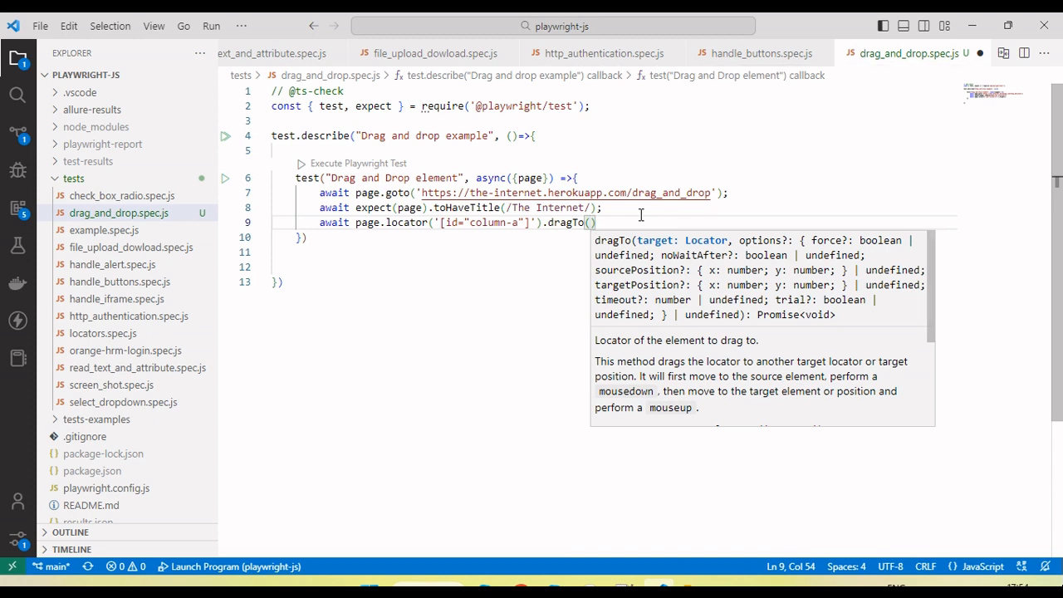
pyautogui.write('page.')
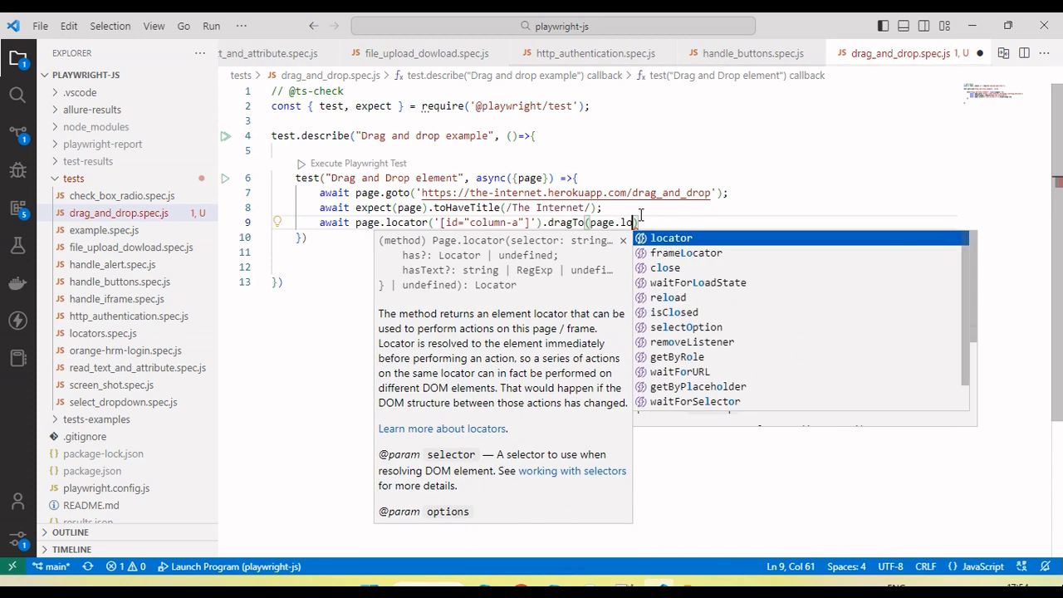
pyautogui.write('locator())')
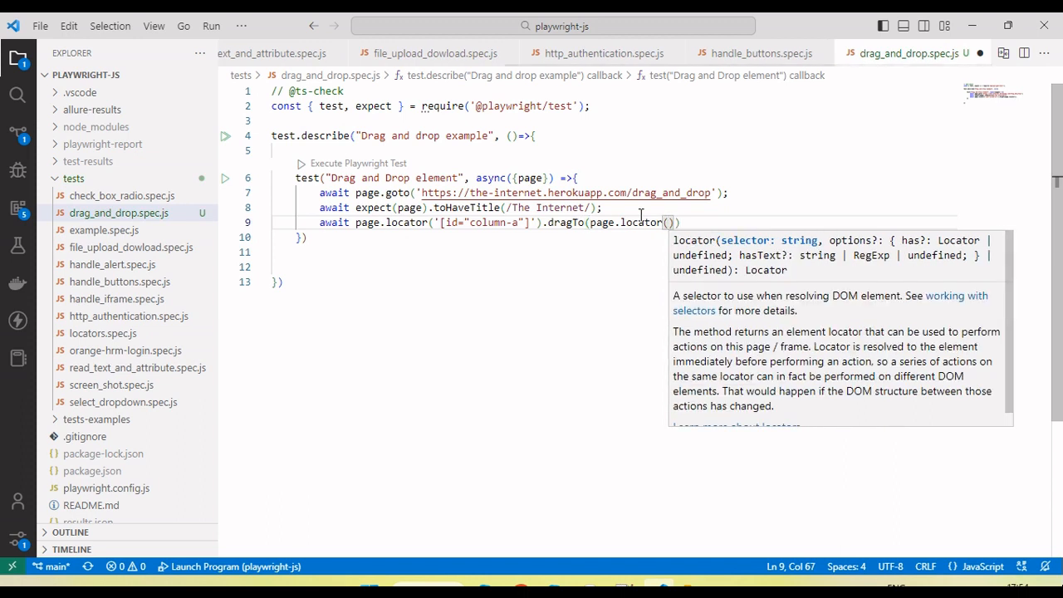
pyautogui.write("'")
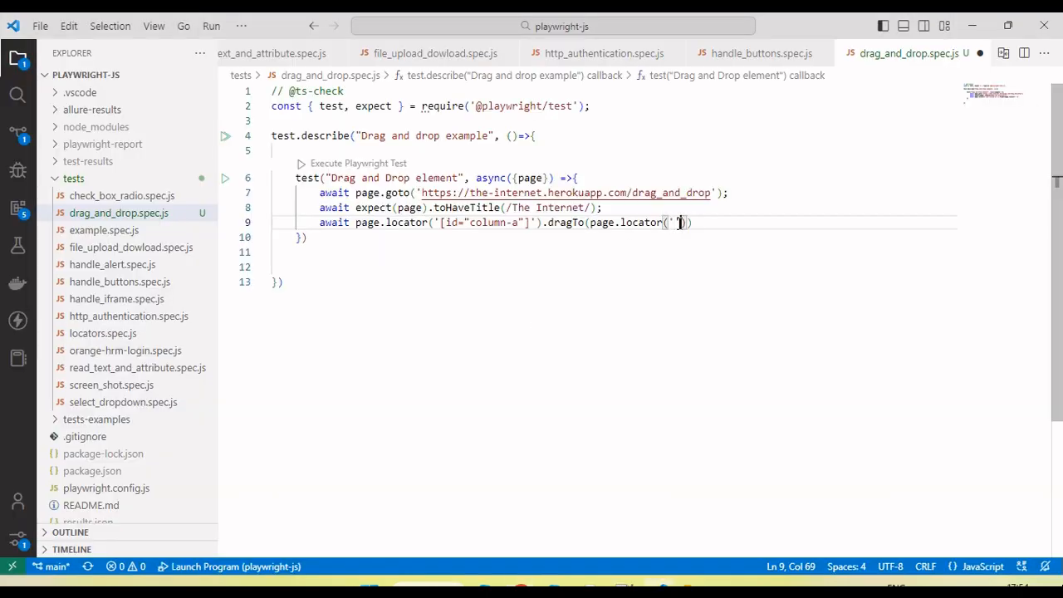
pyautogui.write('[id="column-b"]')
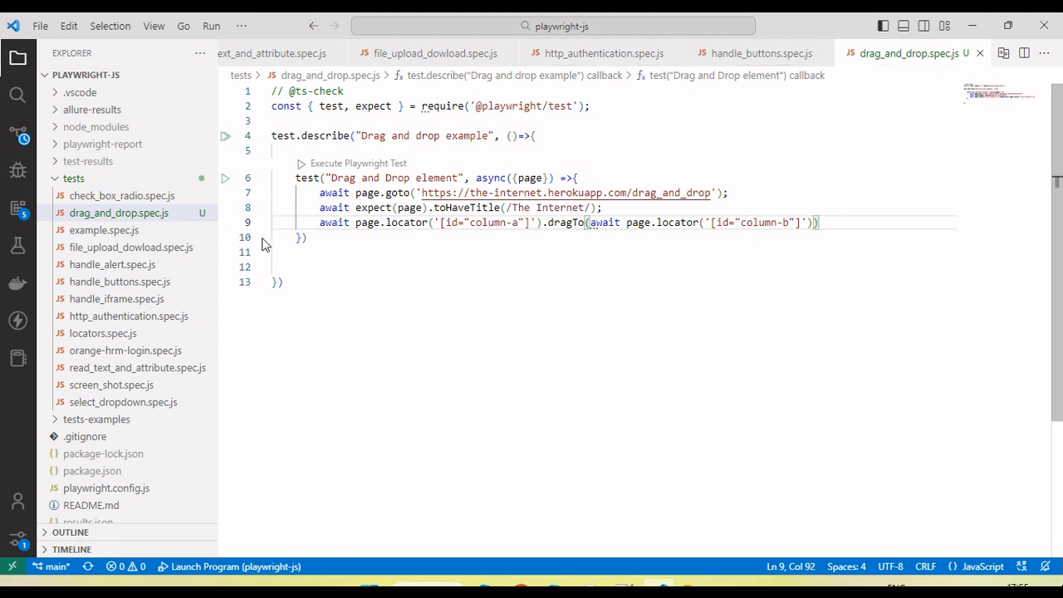
# Run the Drag and Drop element test and watch the browser on the drag_and_drop page show B then A.
pyautogui.click(226, 236)
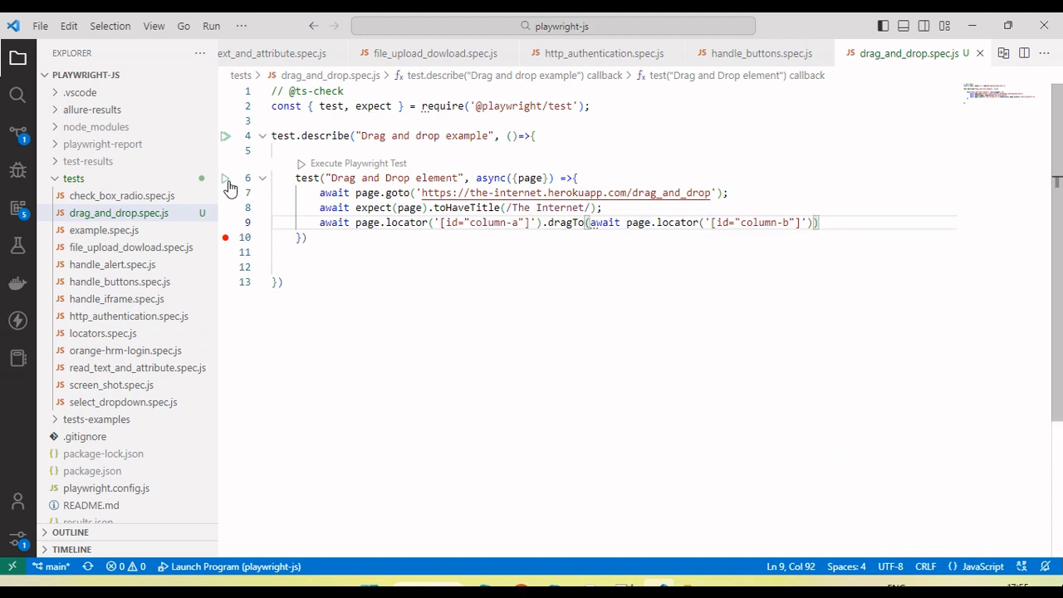
pyautogui.click(17, 246)
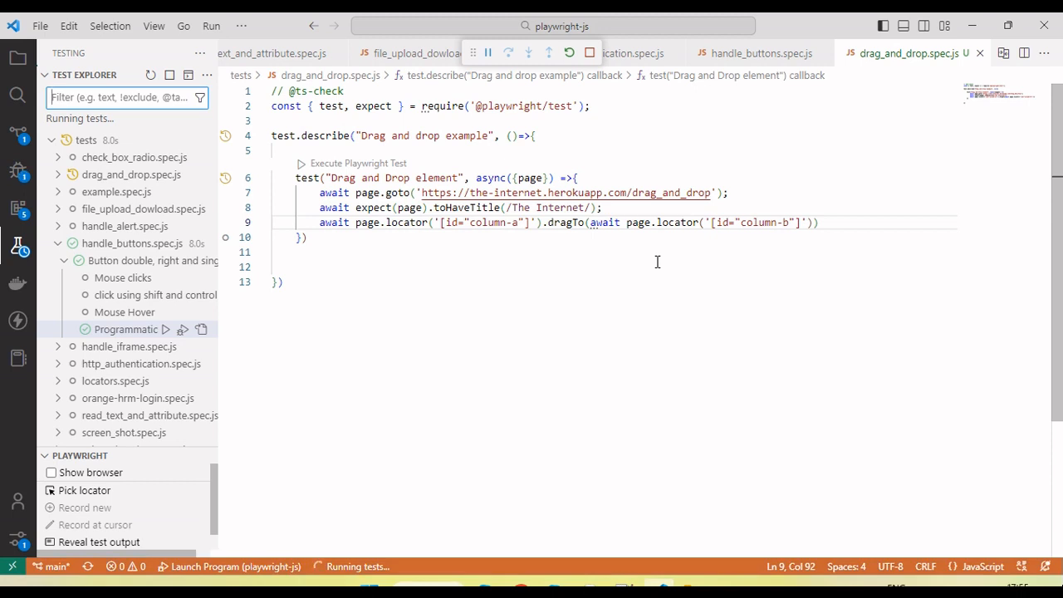
pyautogui.click(226, 236)
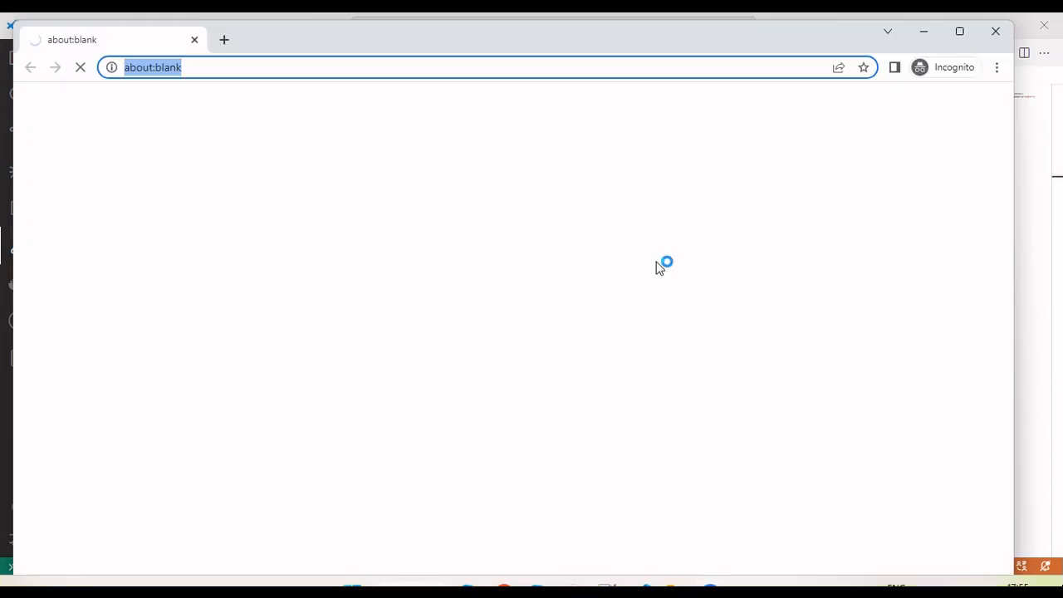
pyautogui.write('the-internet.herokuapp.com/drag_and_drop')
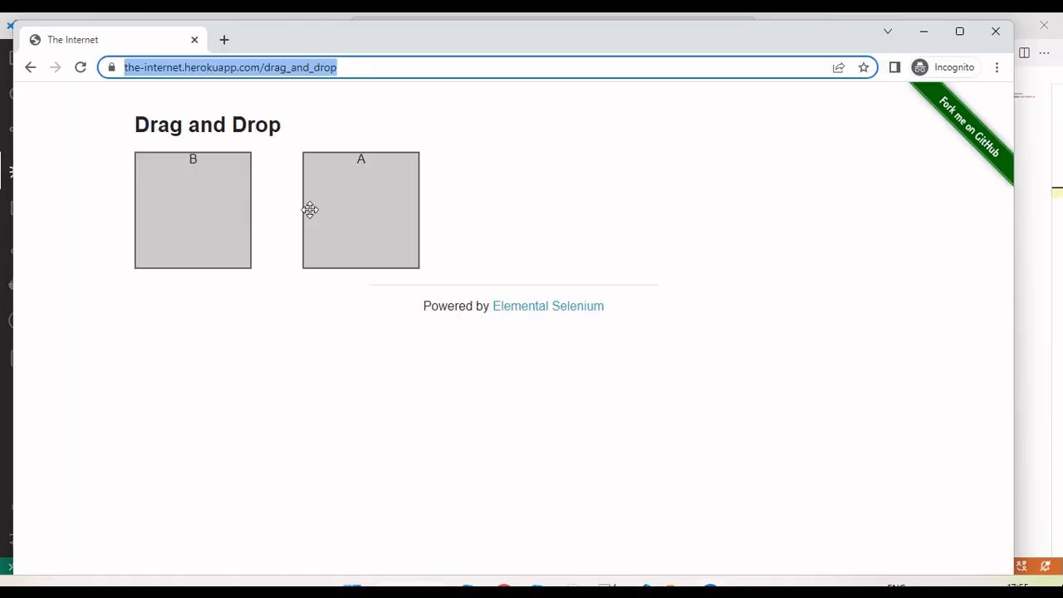
pyautogui.moveTo(209, 203)
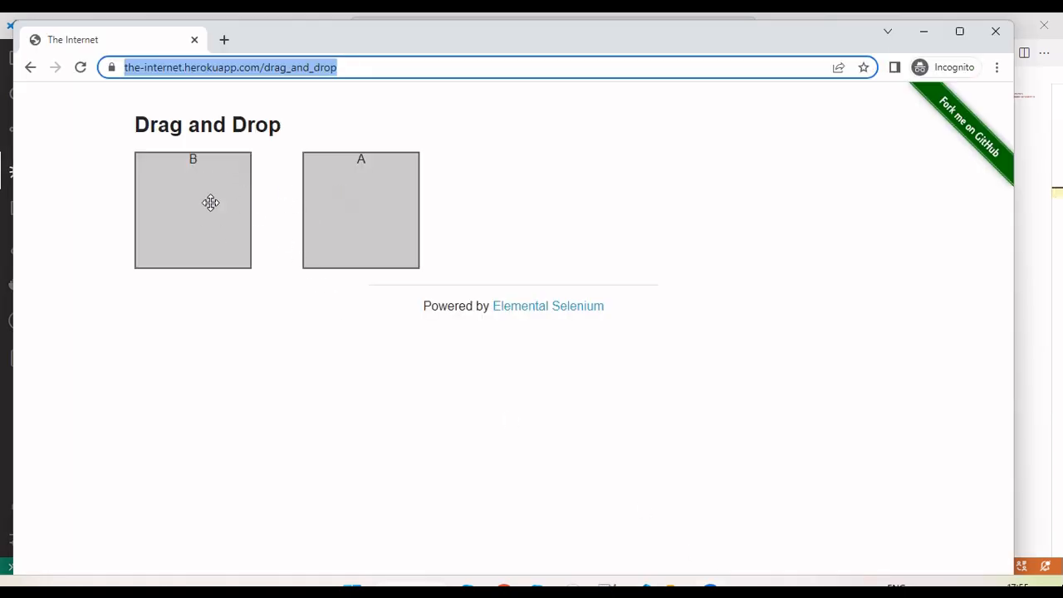
pyautogui.moveTo(407, 153)
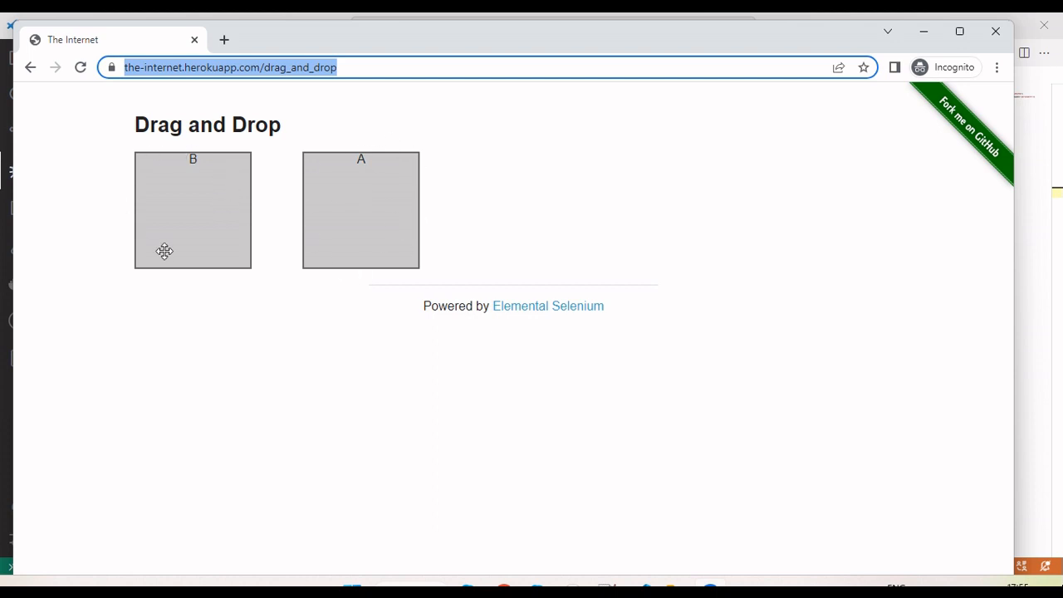
pyautogui.moveTo(324, 222)
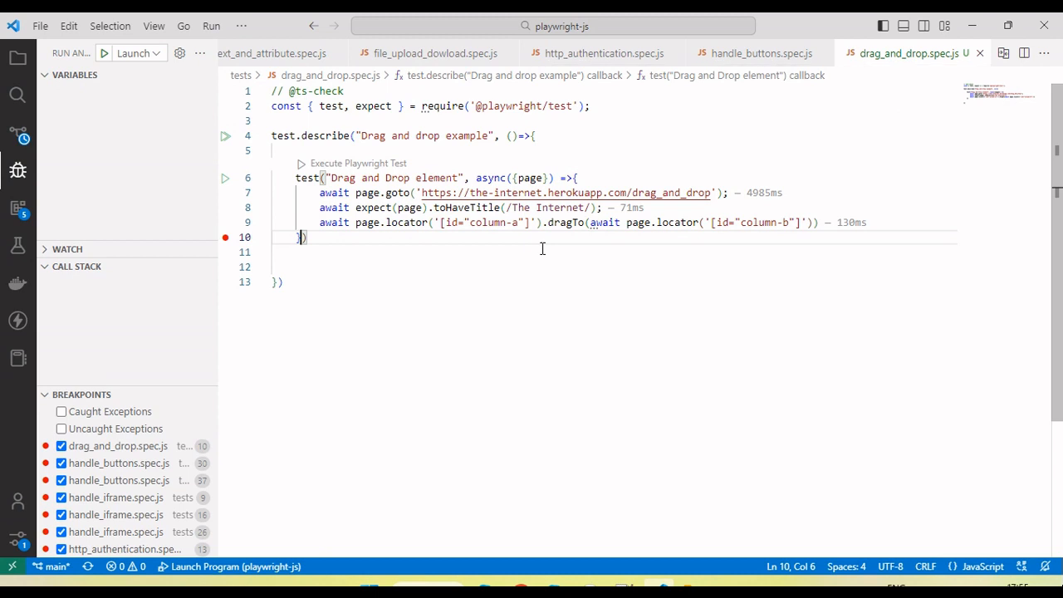
pyautogui.moveTo(433, 225)
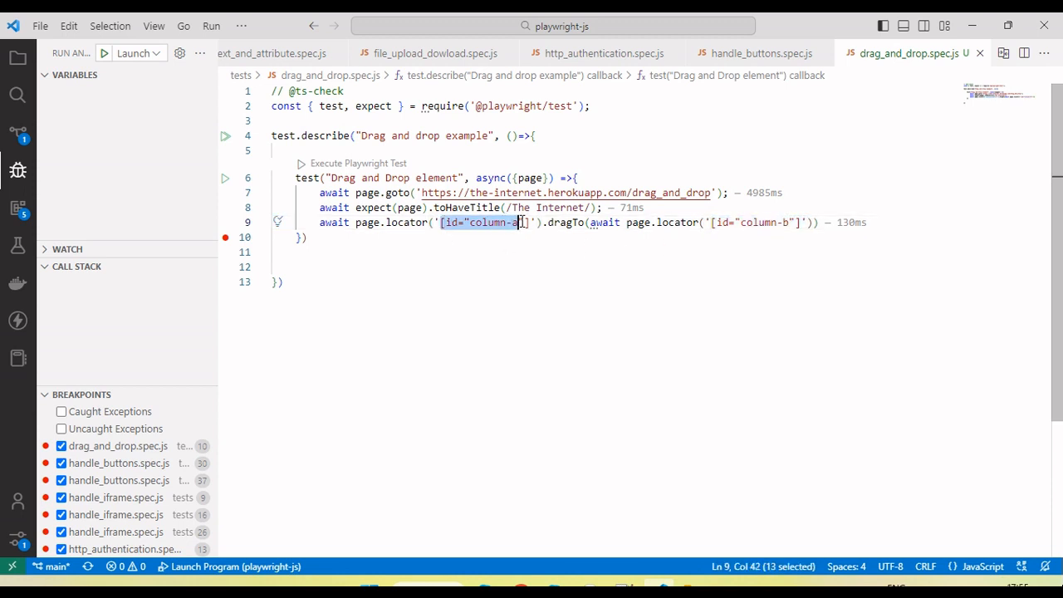
pyautogui.click(573, 223)
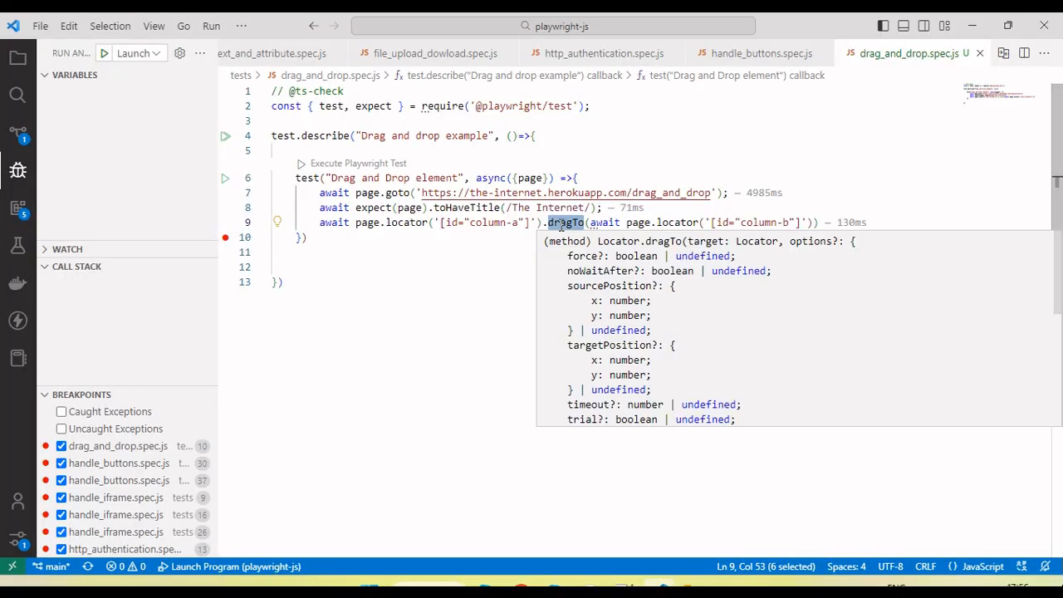
pyautogui.click(491, 259)
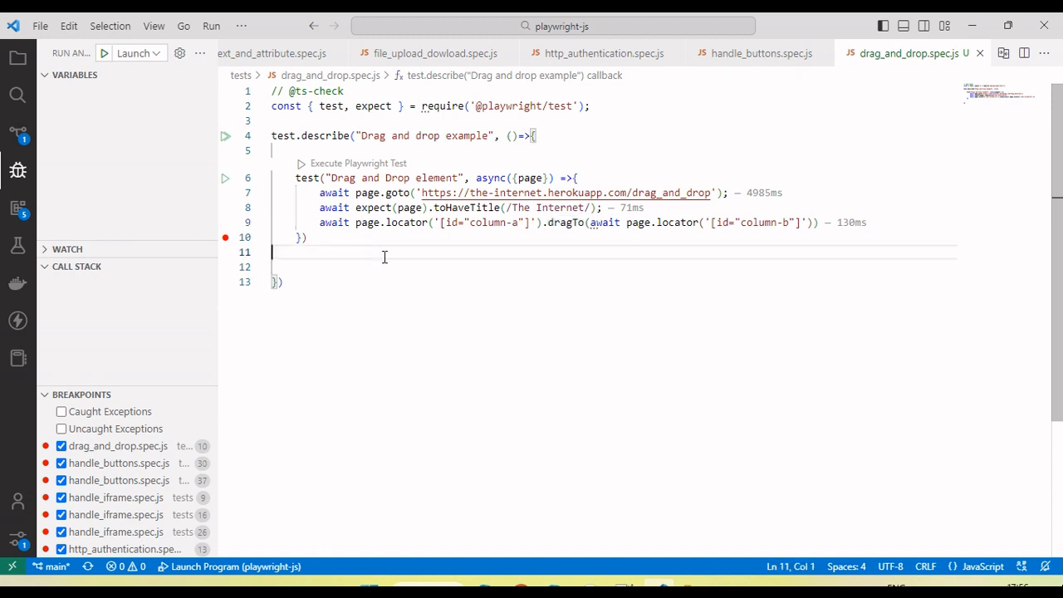
# Paste a second test named 'Drag and Drop element by using mouse action' with separate column-a and column-b locator lines.
pyautogui.press('Enter')
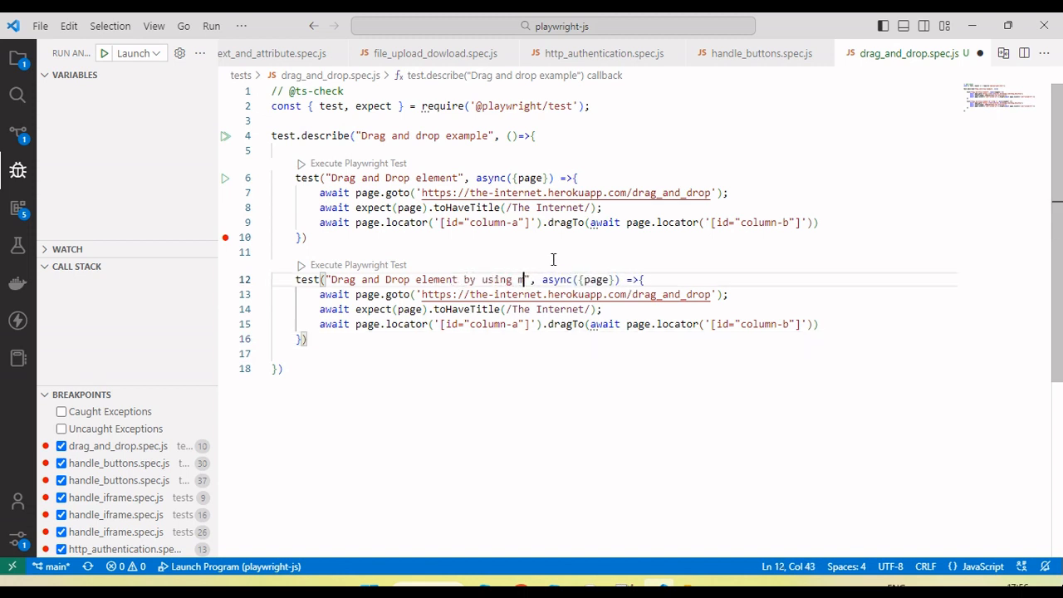
pyautogui.write('ouse a')
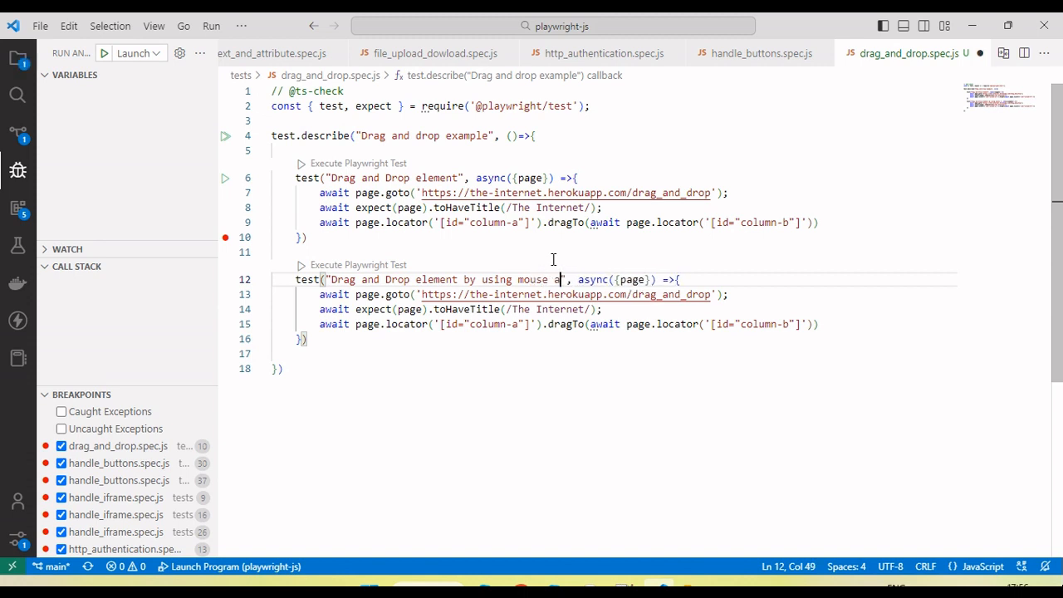
pyautogui.write('ction')
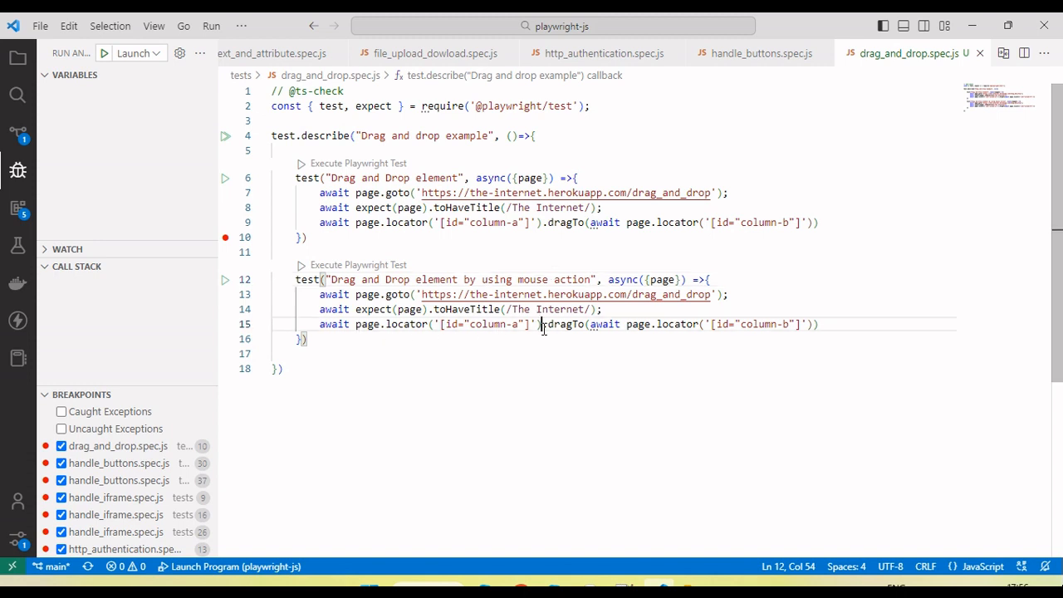
pyautogui.press('Enter')
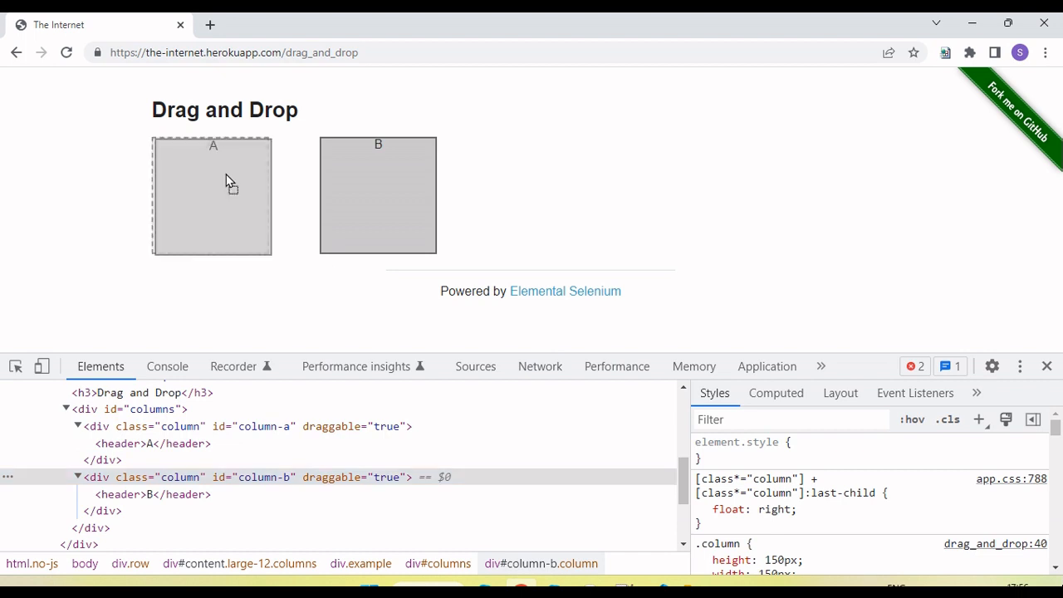
pyautogui.moveTo(213, 196); pyautogui.dragTo(390, 183)
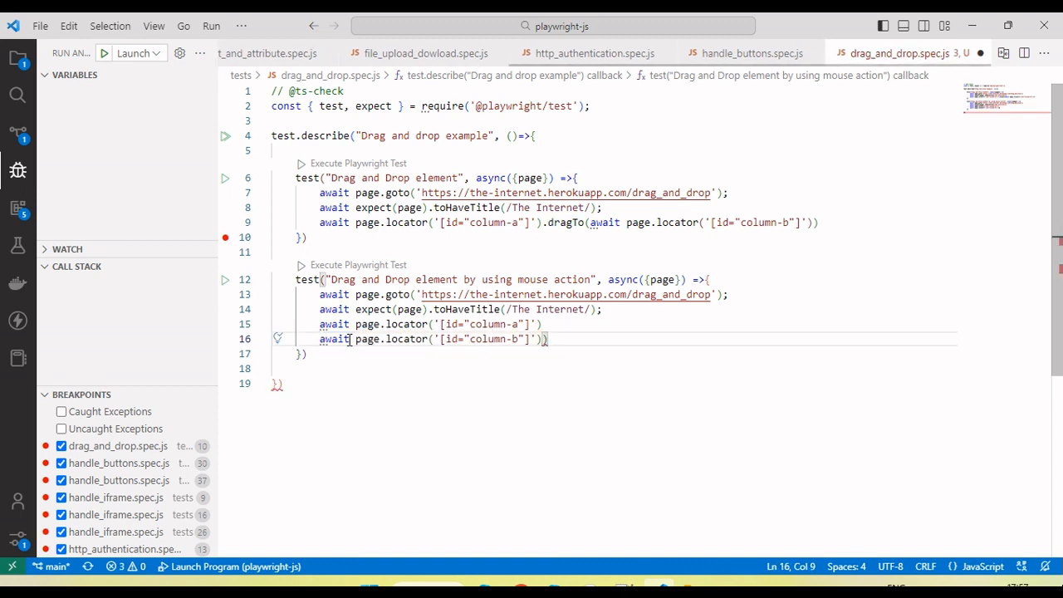
# Add .hover() on the column-a locator followed by an await page.mouse.down() line.
pyautogui.write('.')
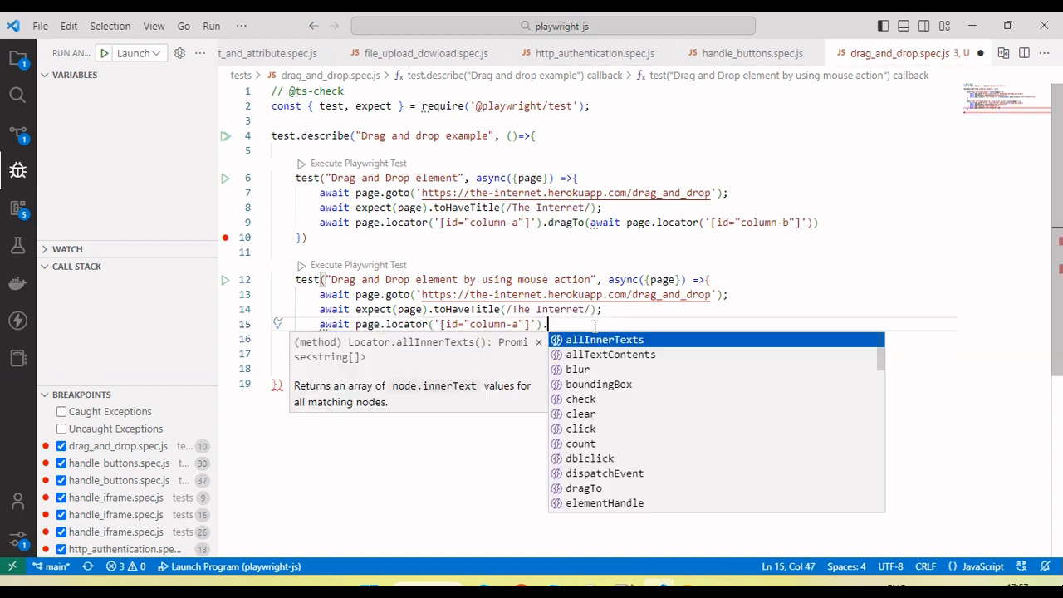
pyautogui.write('hover')
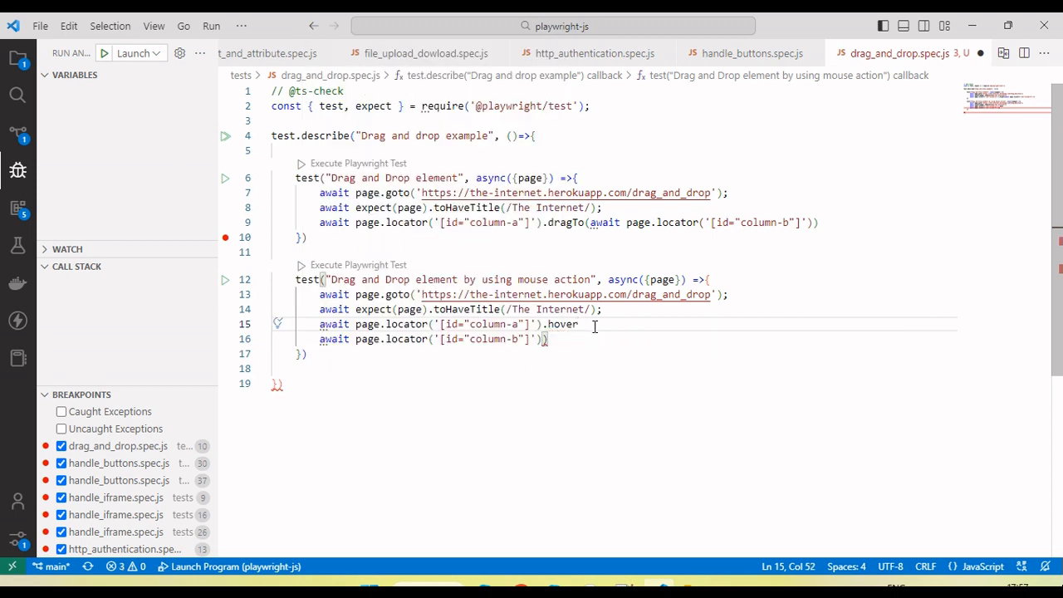
pyautogui.write('()')
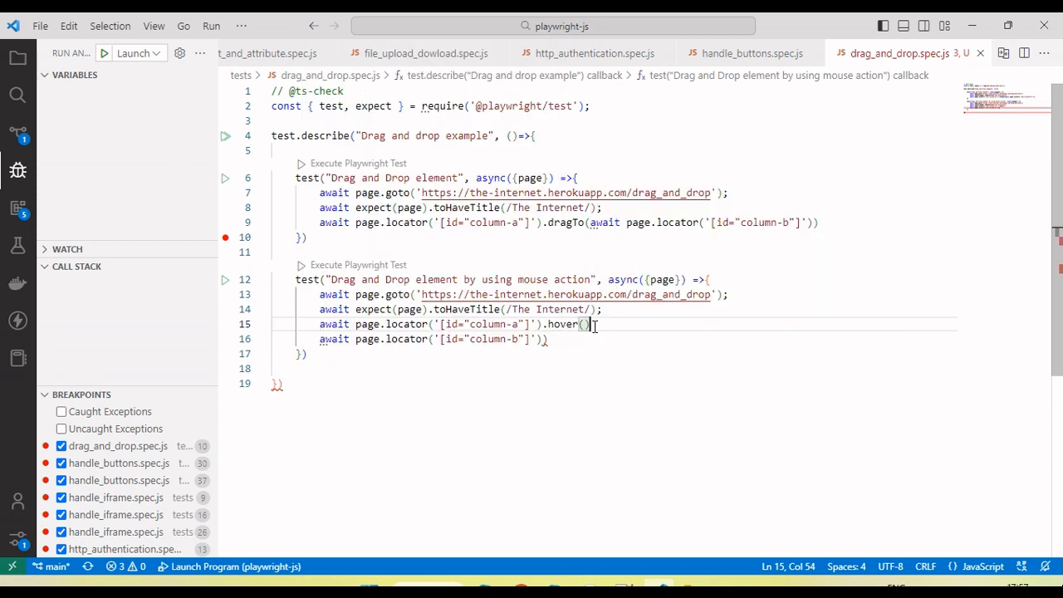
pyautogui.press('Enter')
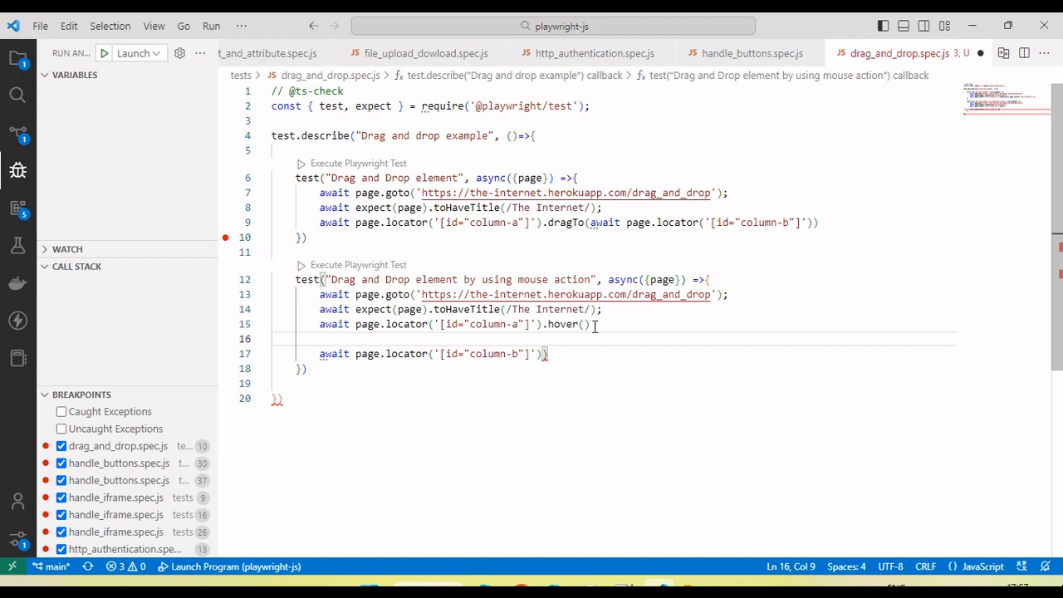
pyautogui.write('await')
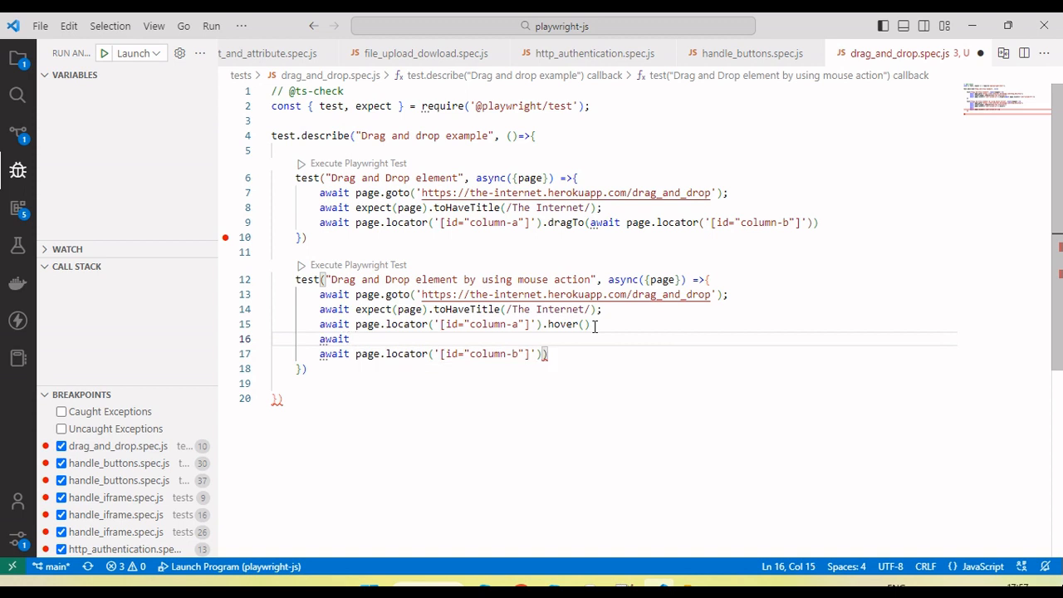
pyautogui.write('pag')
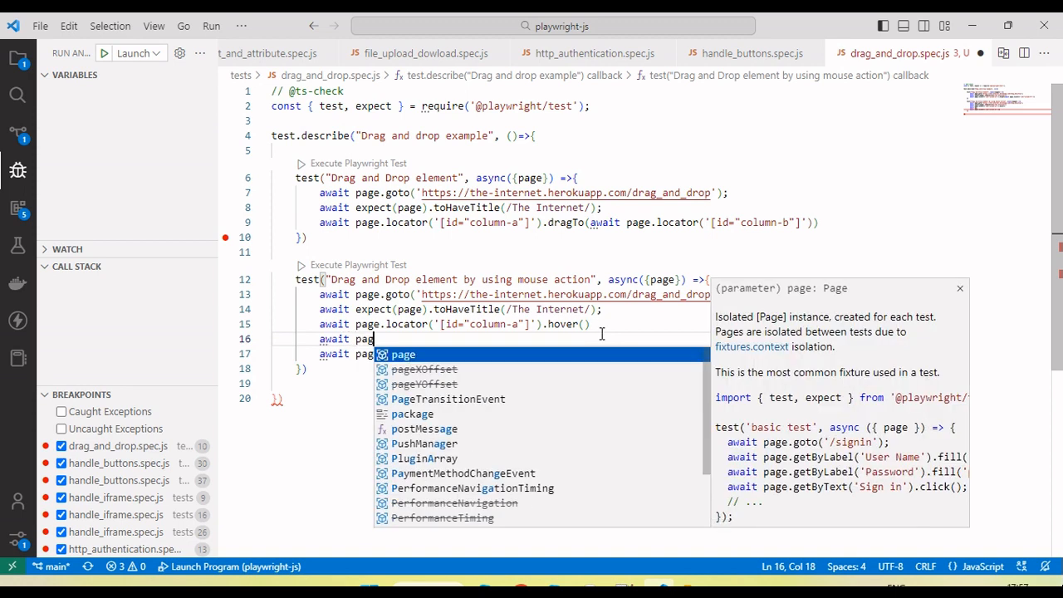
pyautogui.write('.')
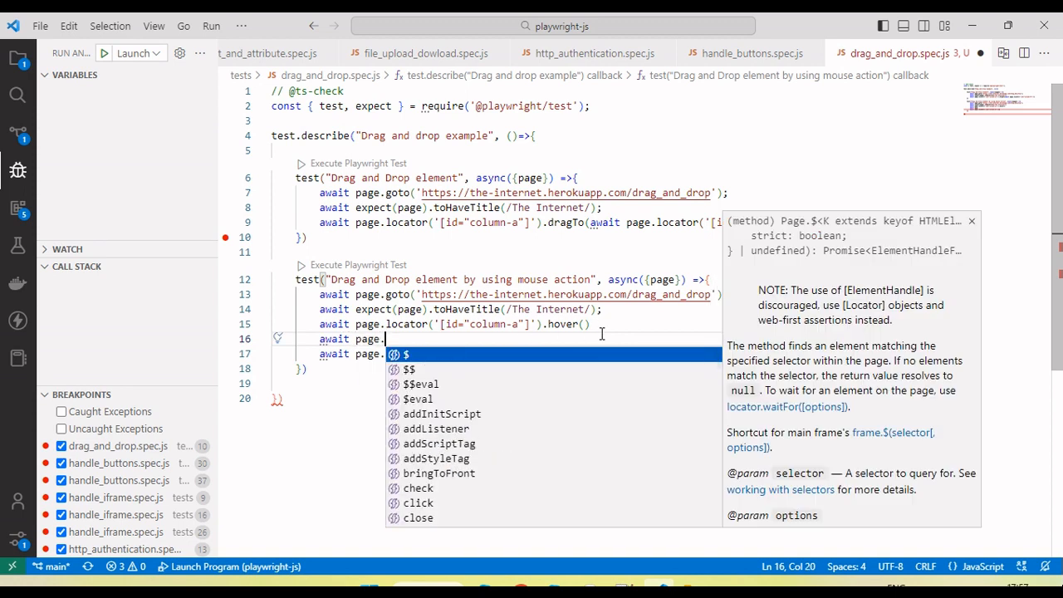
pyautogui.write('mouse.')
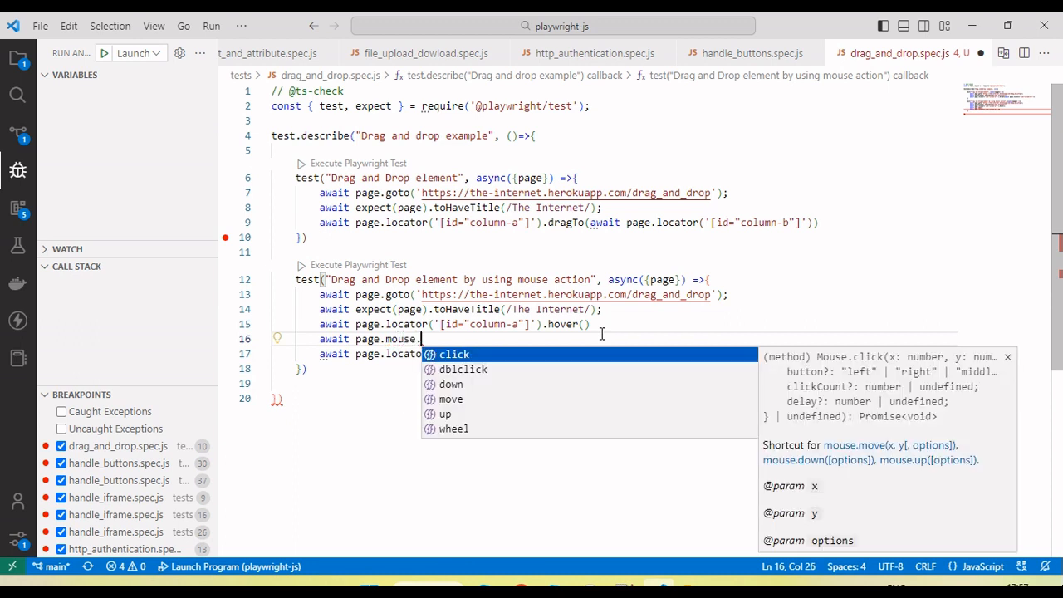
pyautogui.write('down(')
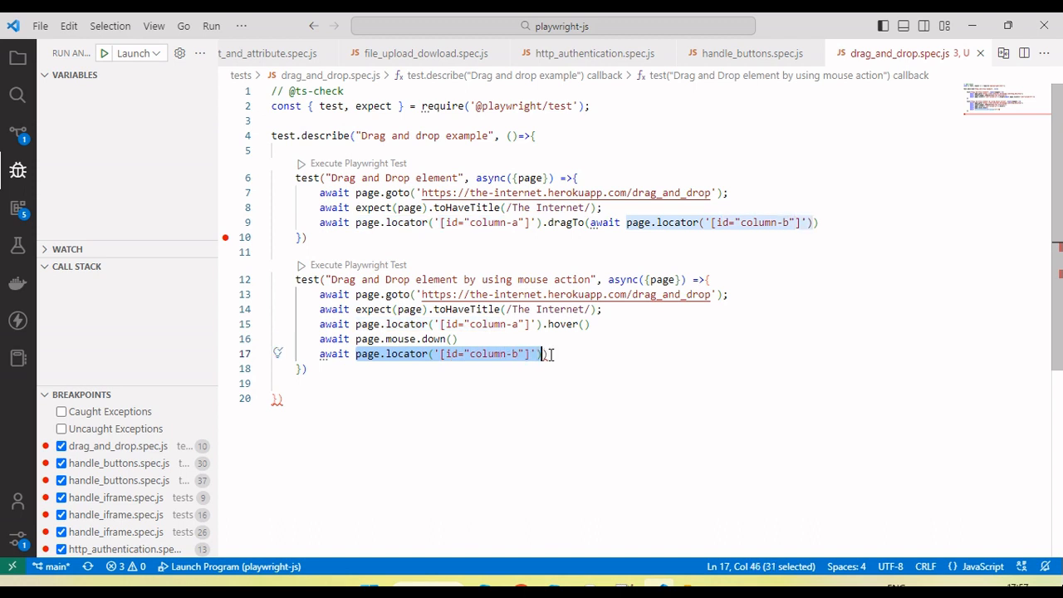
# Add .hover() on the column-b locator and await page.mouse.up() to finish the mouse-action swap.
pyautogui.write('.ho')
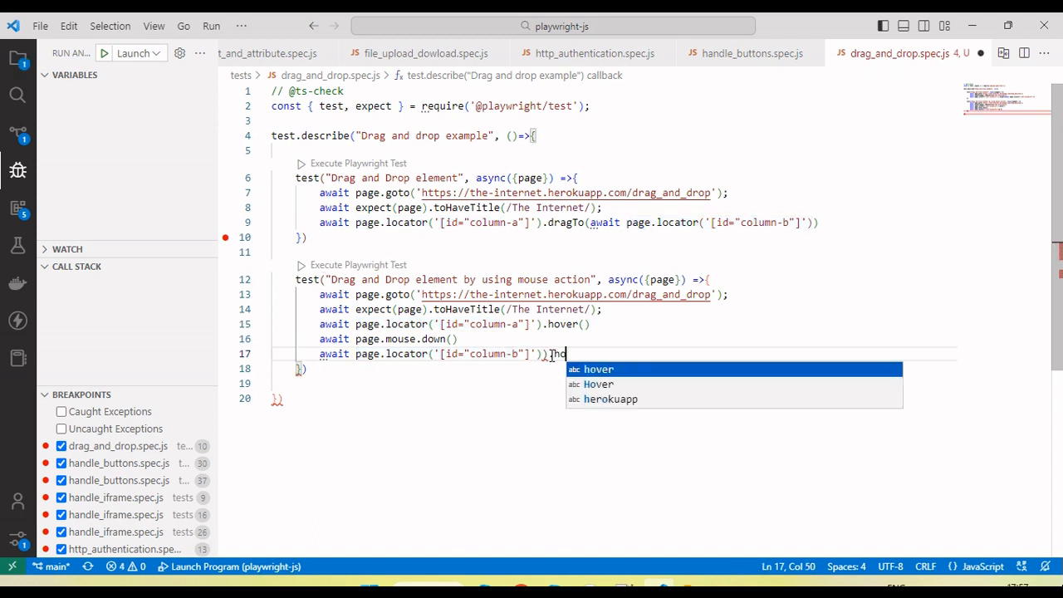
pyautogui.press('Tab')
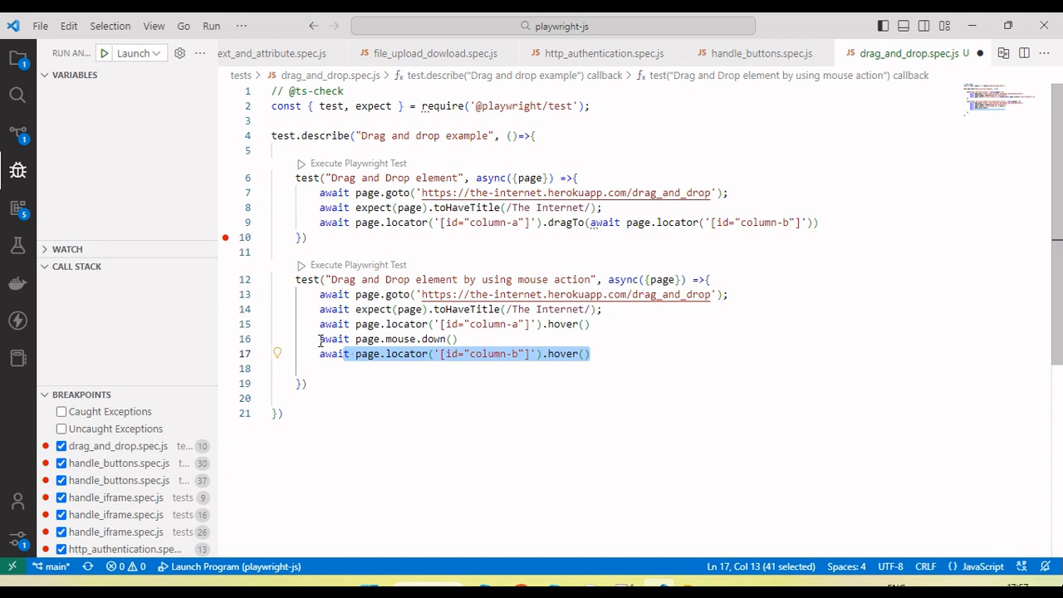
pyautogui.click(408, 369)
pyautogui.write('await page.mouse.up()')
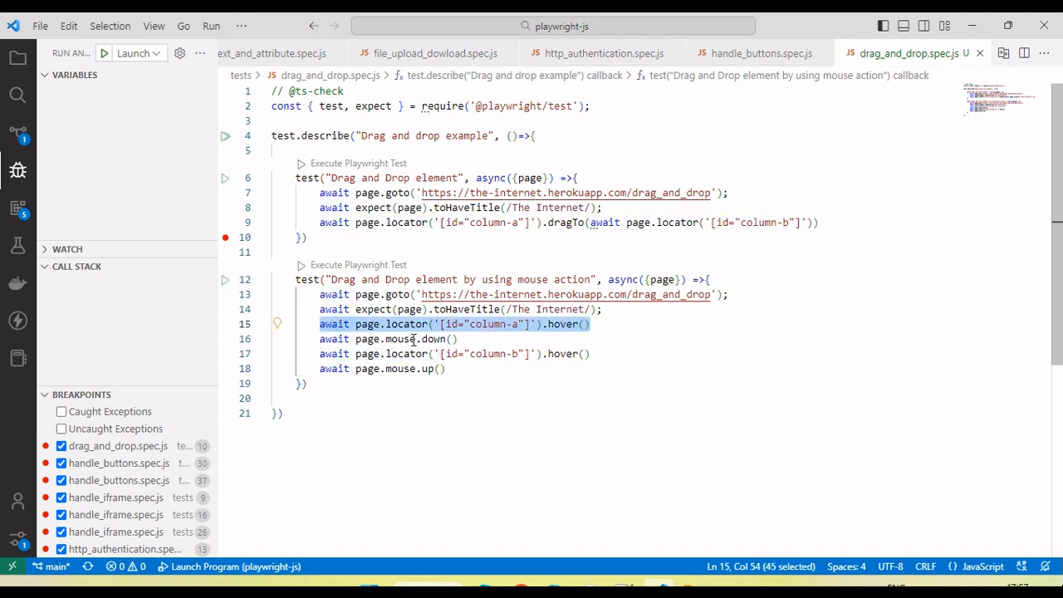
pyautogui.click(389, 339)
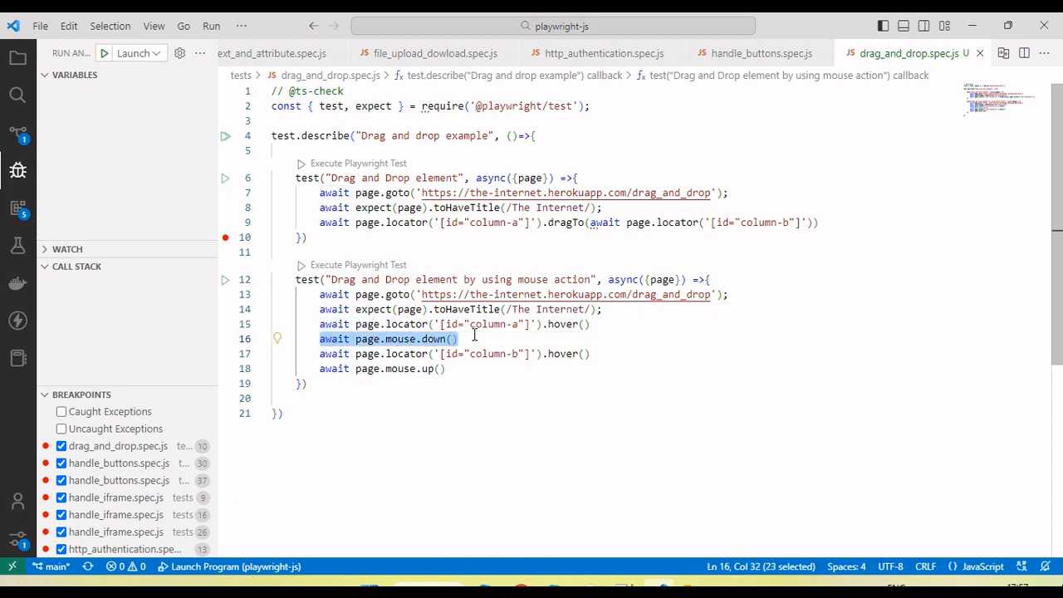
pyautogui.click(469, 352)
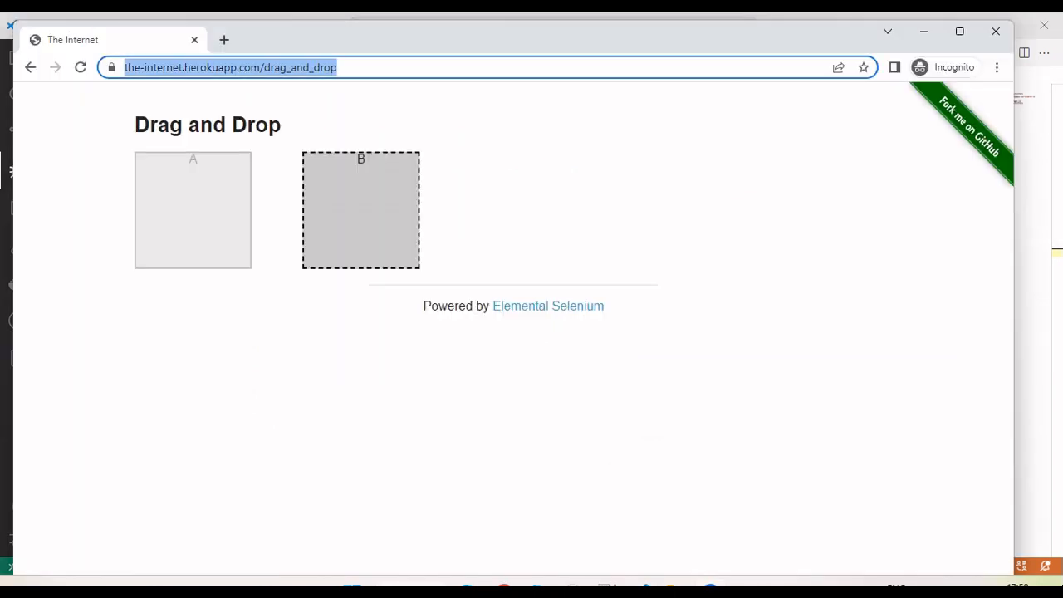
pyautogui.moveTo(189, 208)
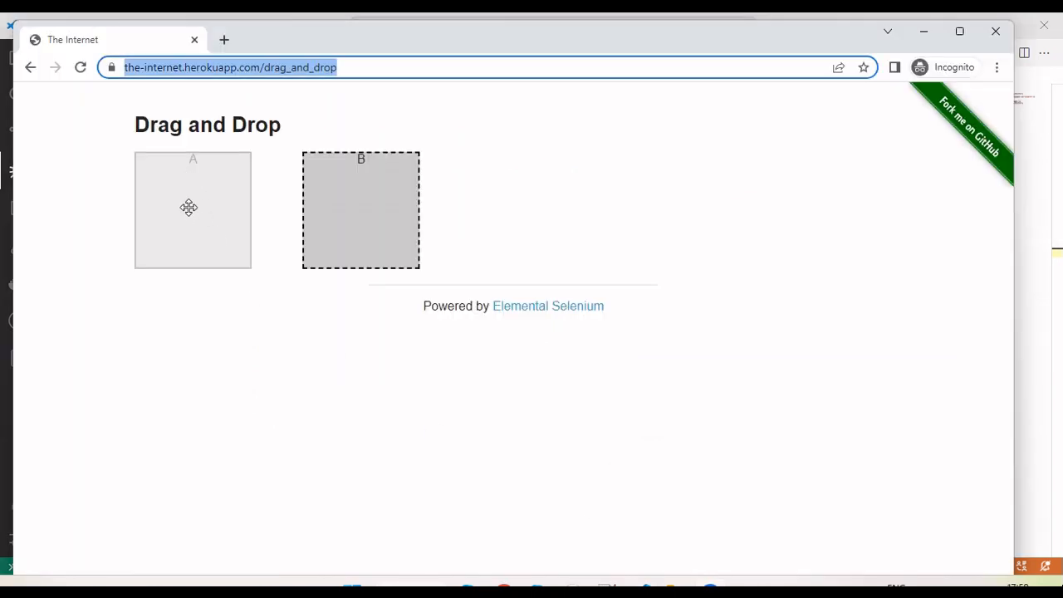
pyautogui.moveTo(186, 196)
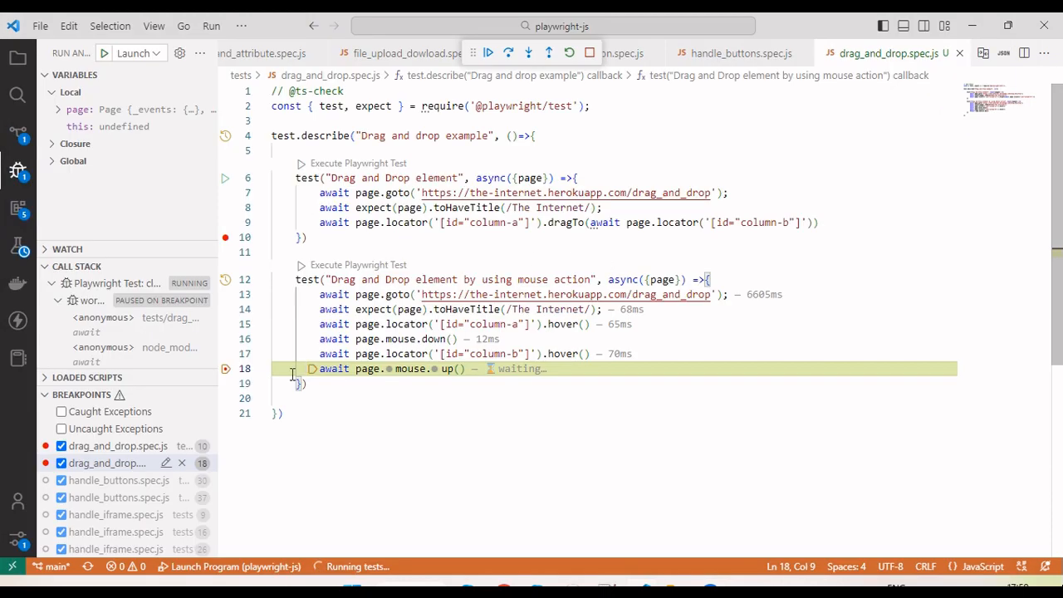
pyautogui.moveTo(509, 52)
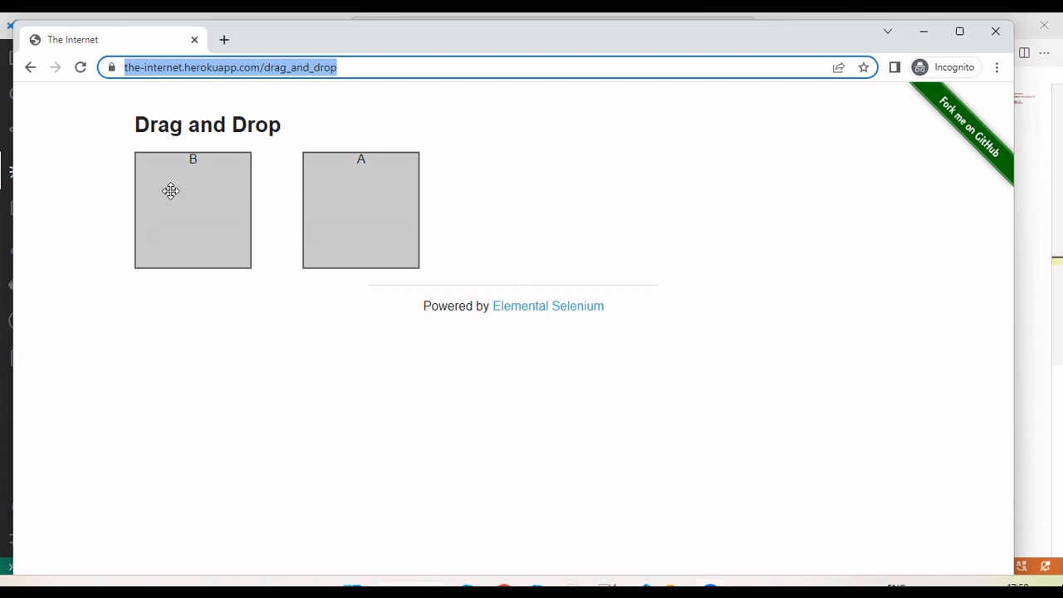
pyautogui.moveTo(248, 202)
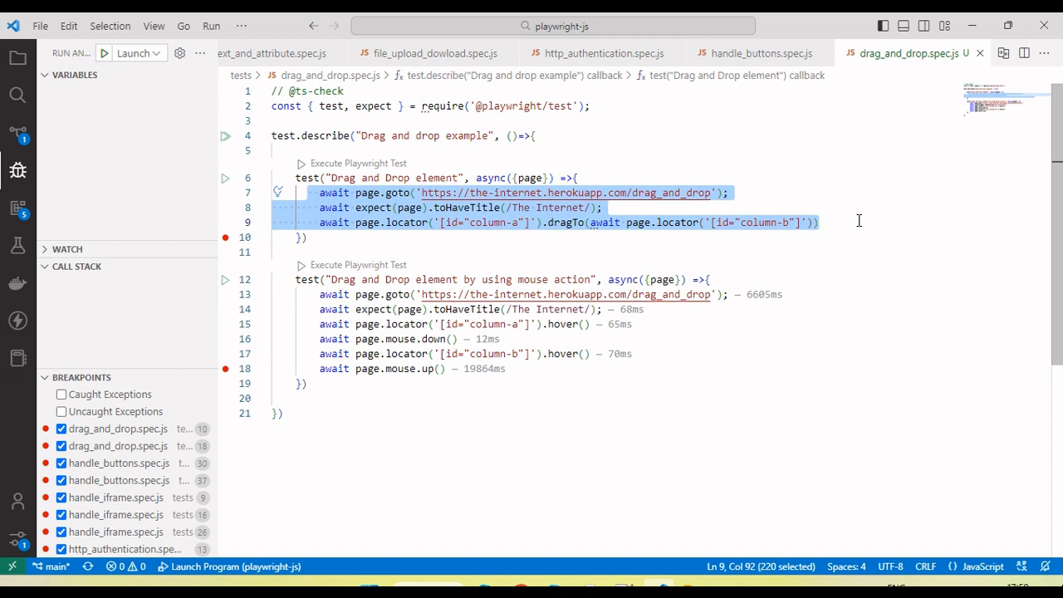
pyautogui.moveTo(751, 379)
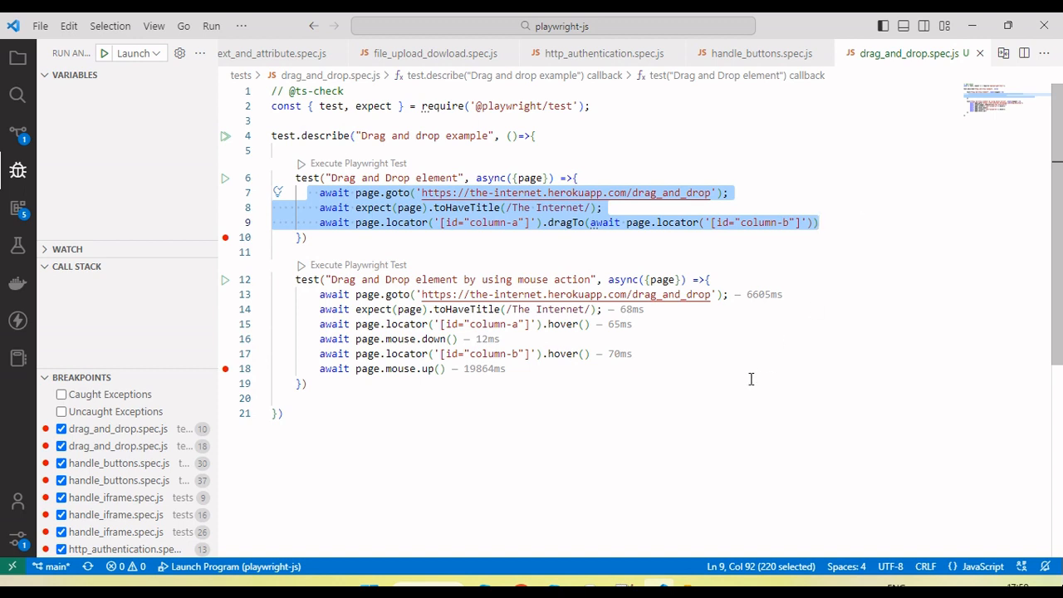